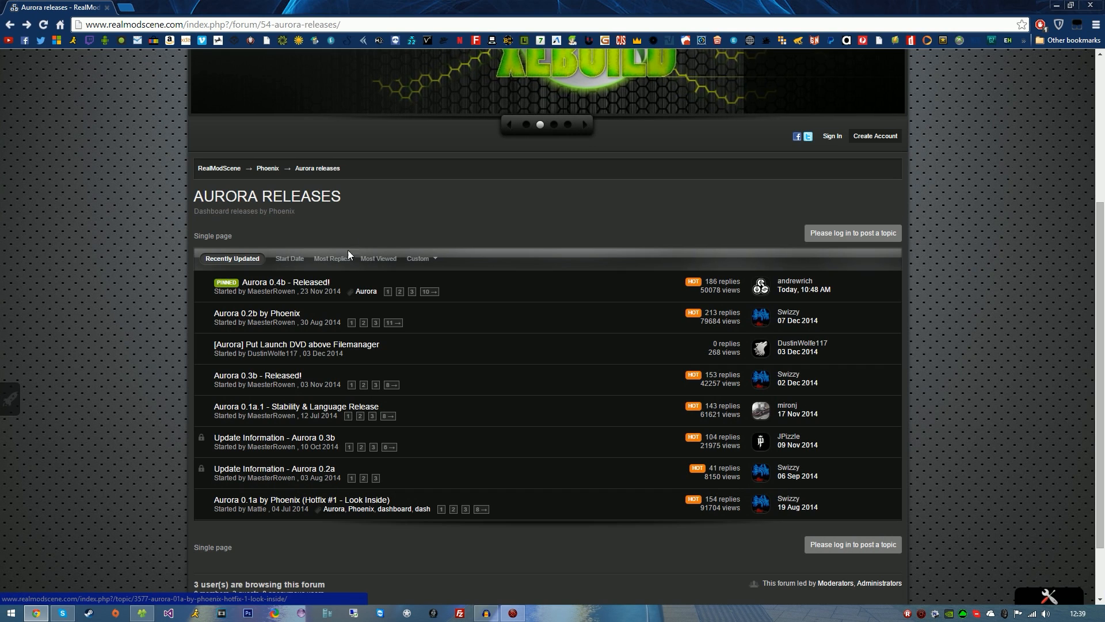
pyautogui.moveTo(308, 285)
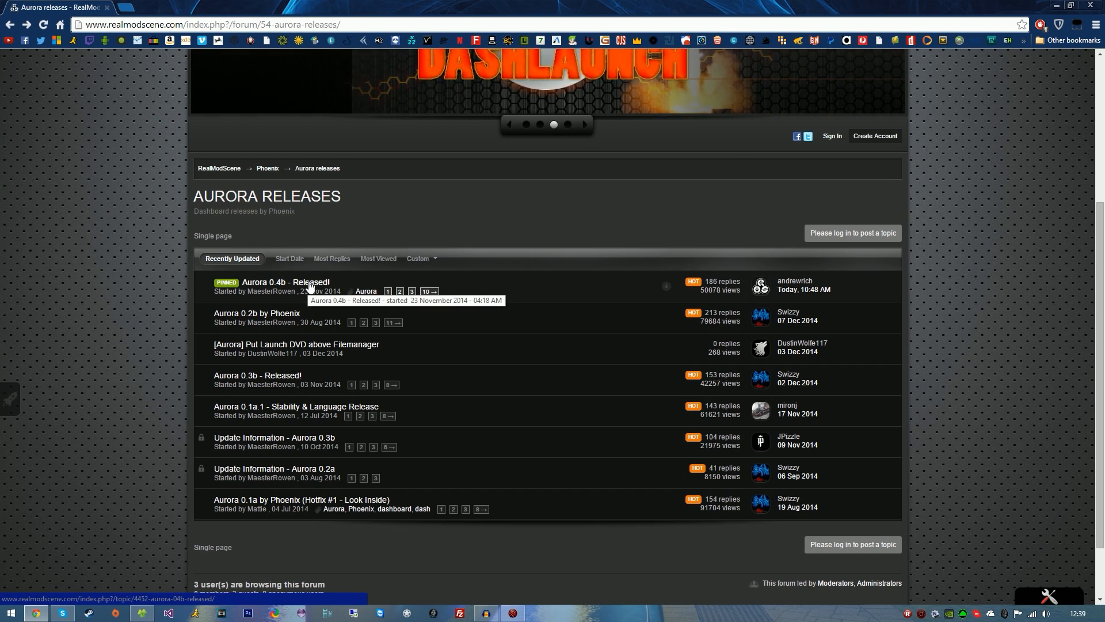
# - Open the pinned 'Aurora 0.4b - Released!' topic from the Aurora Releases forum list
pyautogui.click(285, 282)
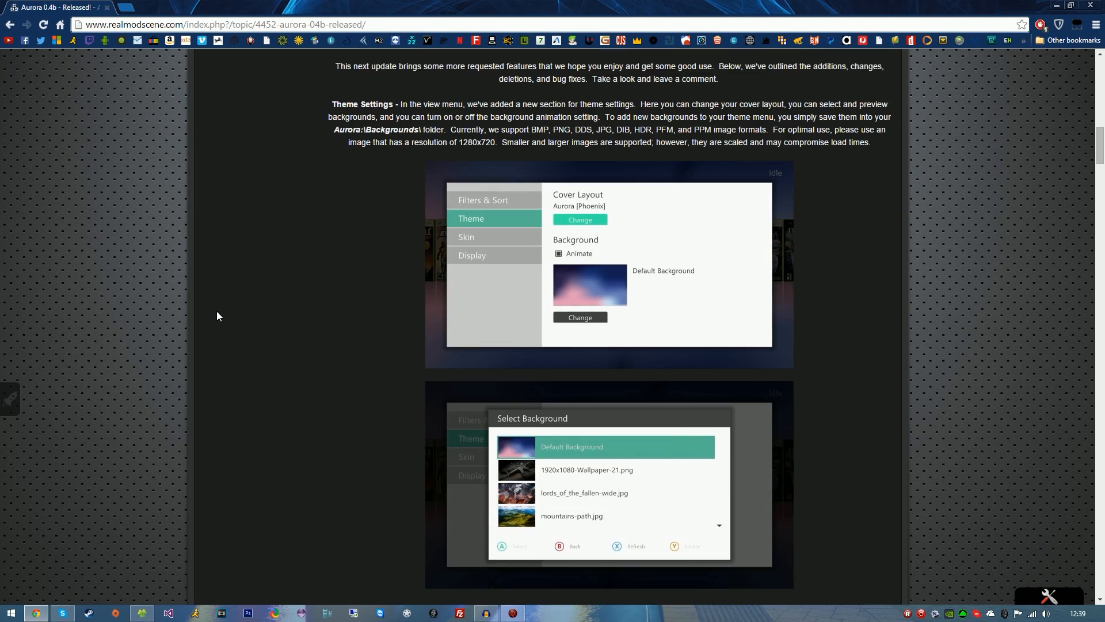
pyautogui.scroll(-3)
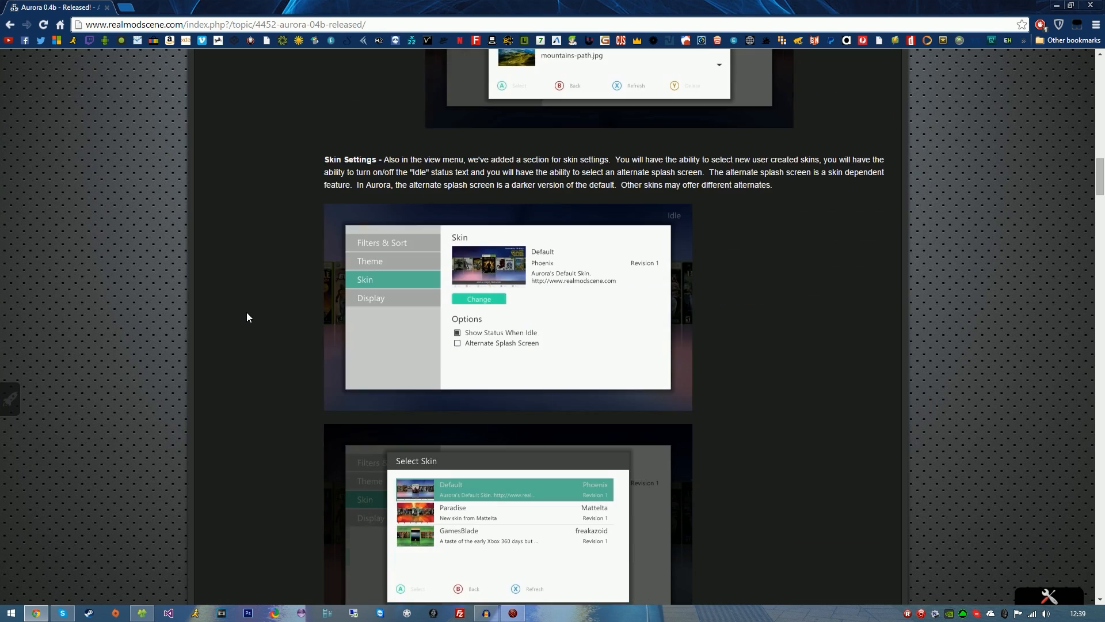
pyautogui.scroll(-3)
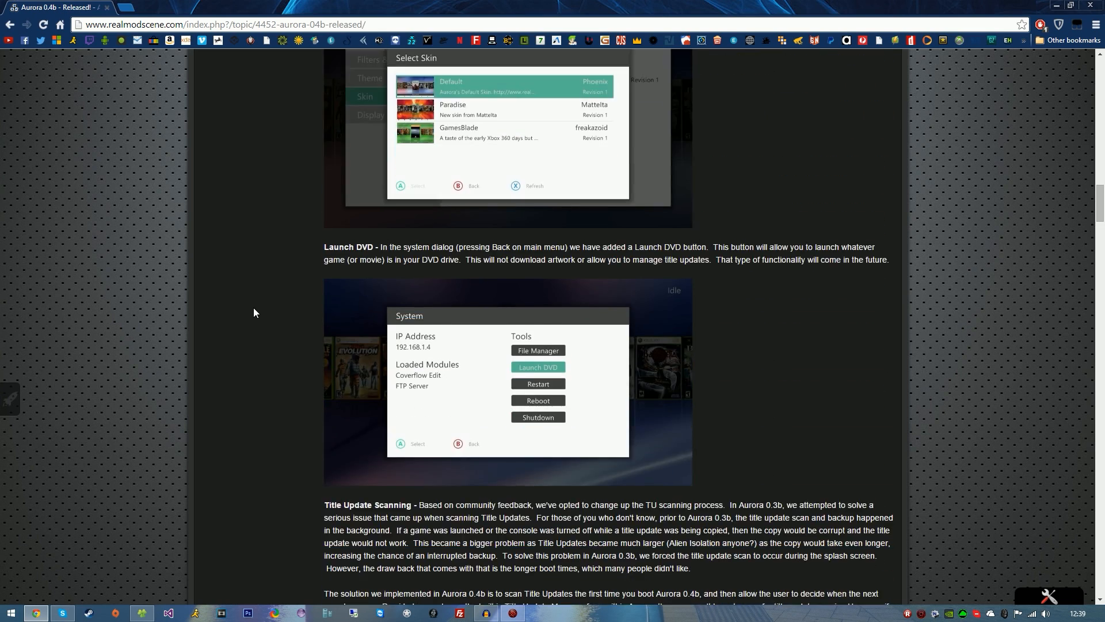
pyautogui.scroll(-3)
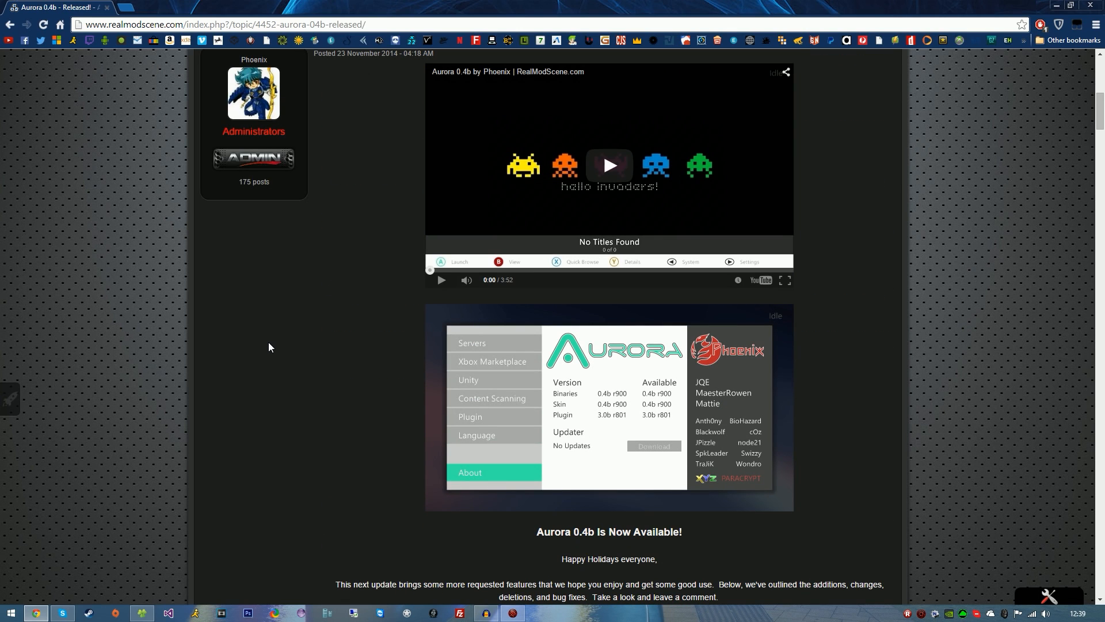
pyautogui.scroll(-3)
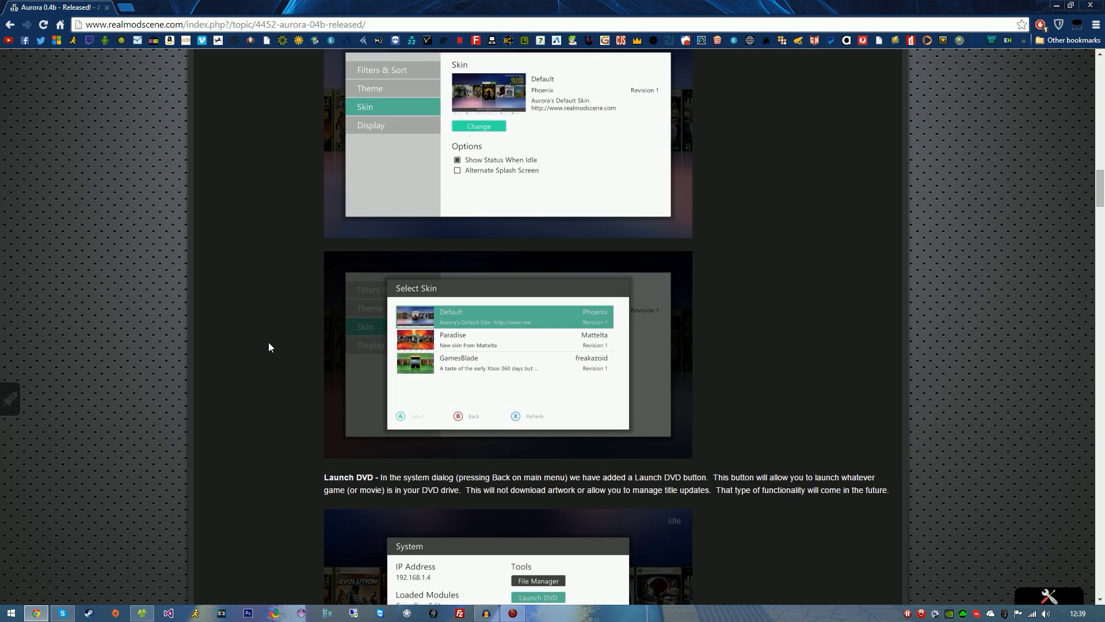
pyautogui.scroll(-3)
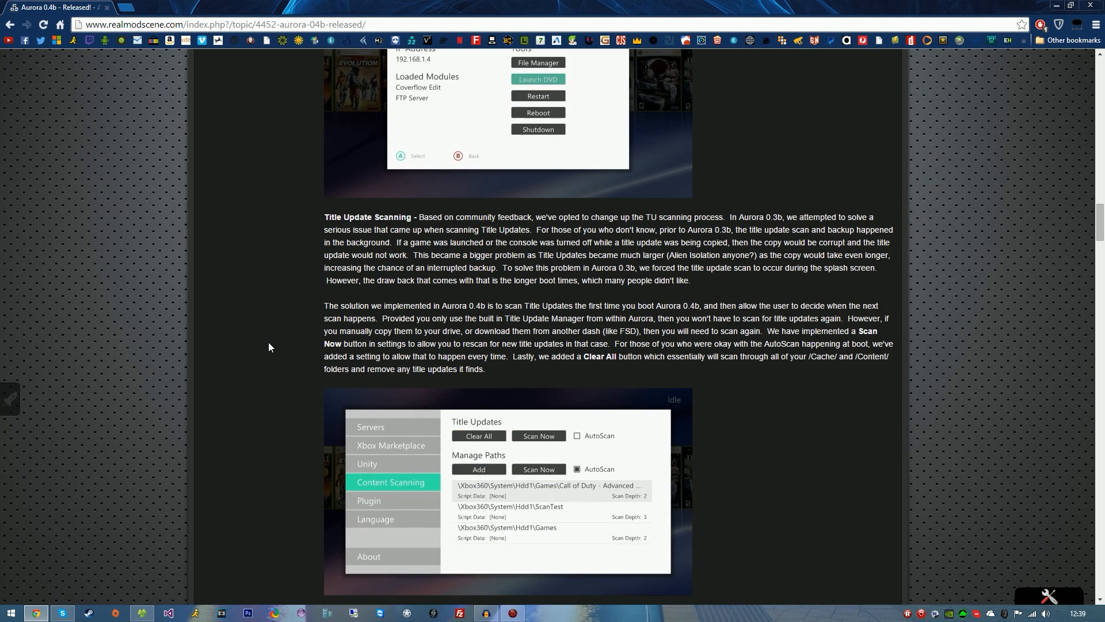
pyautogui.scroll(-3)
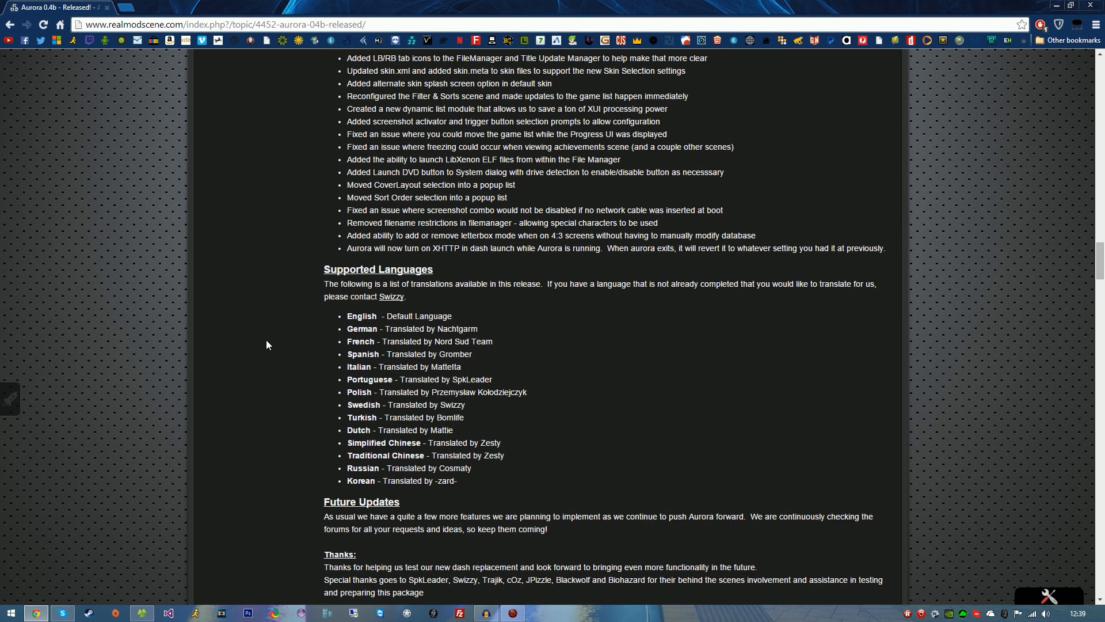
pyautogui.scroll(-3)
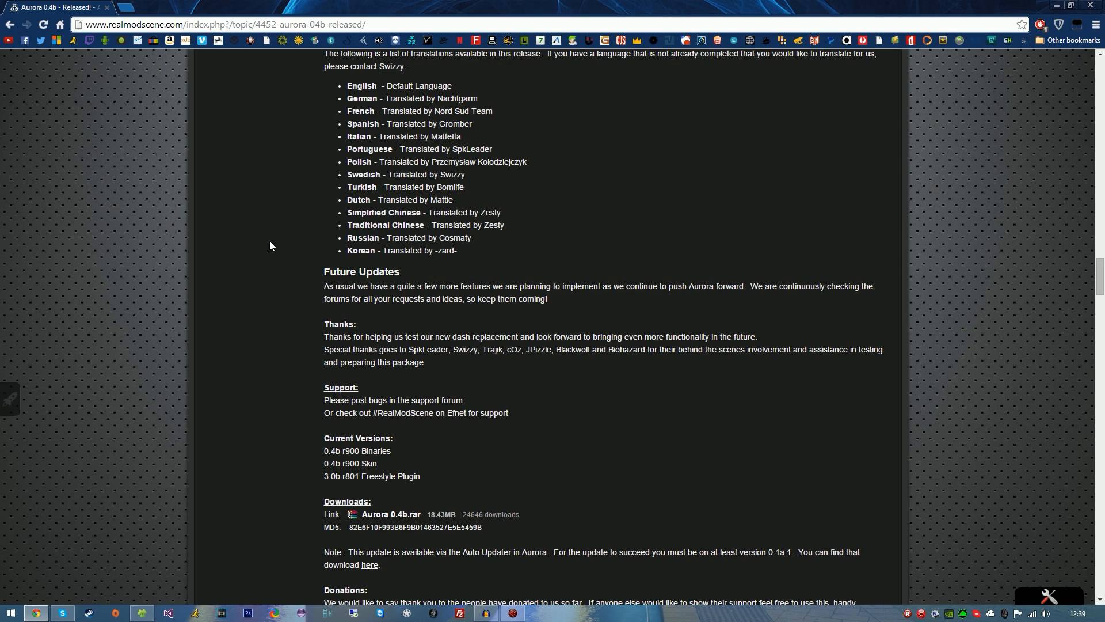
pyautogui.moveTo(275, 292)
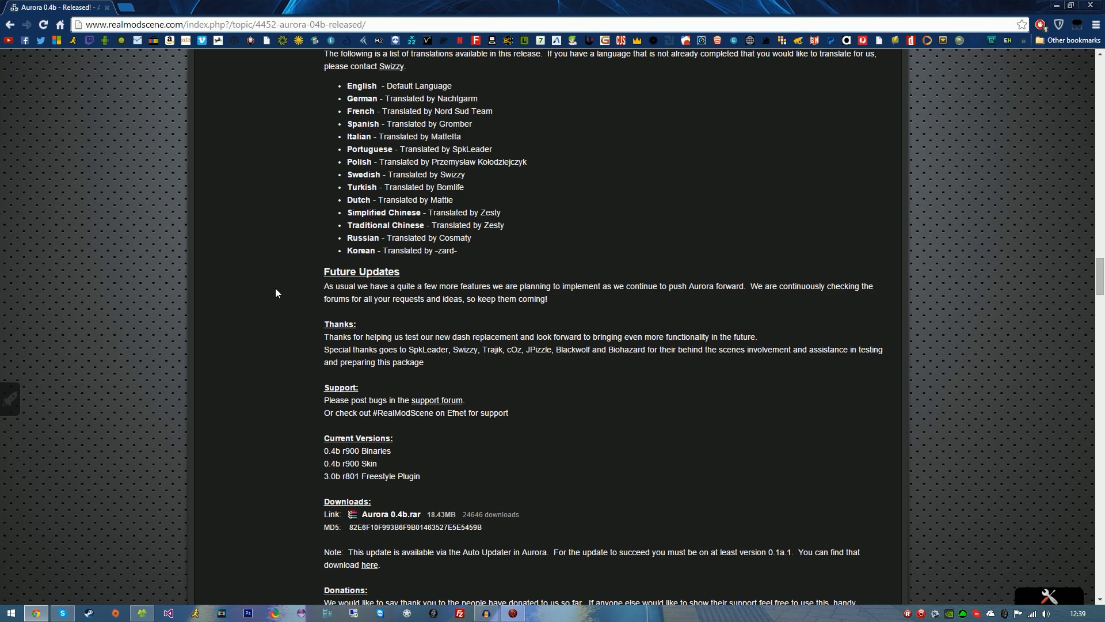
pyautogui.scroll(3)
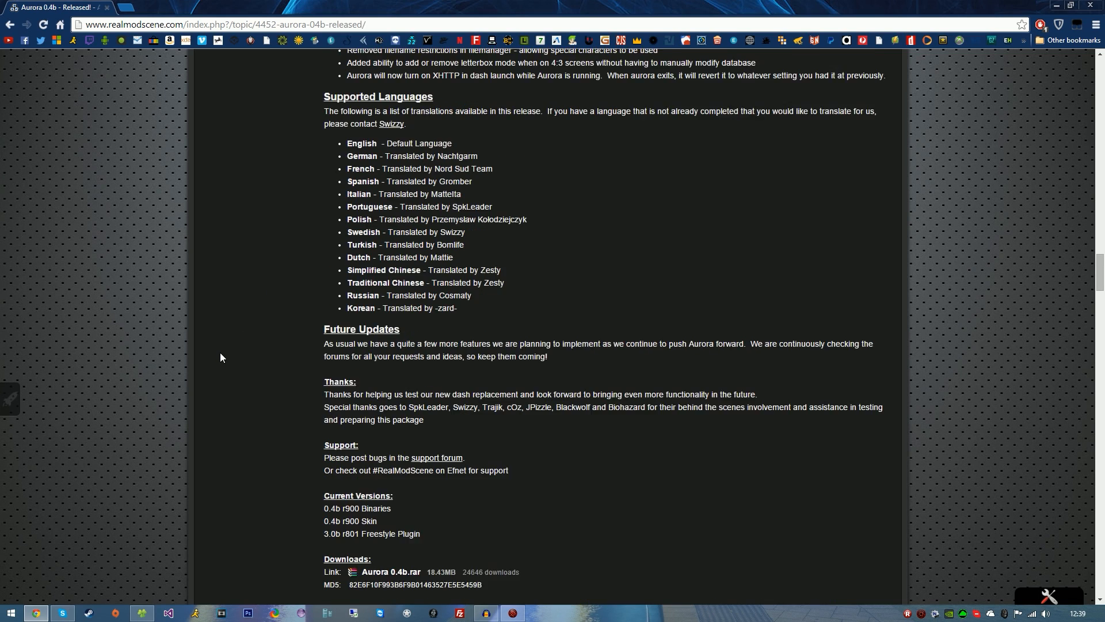
pyautogui.scroll(3)
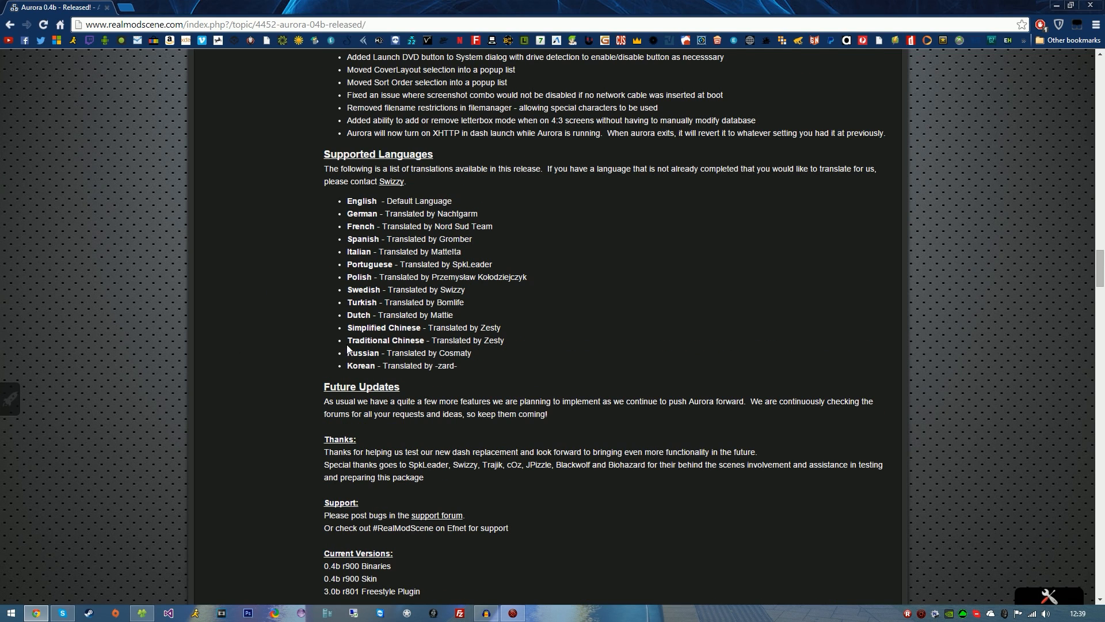
pyautogui.scroll(3)
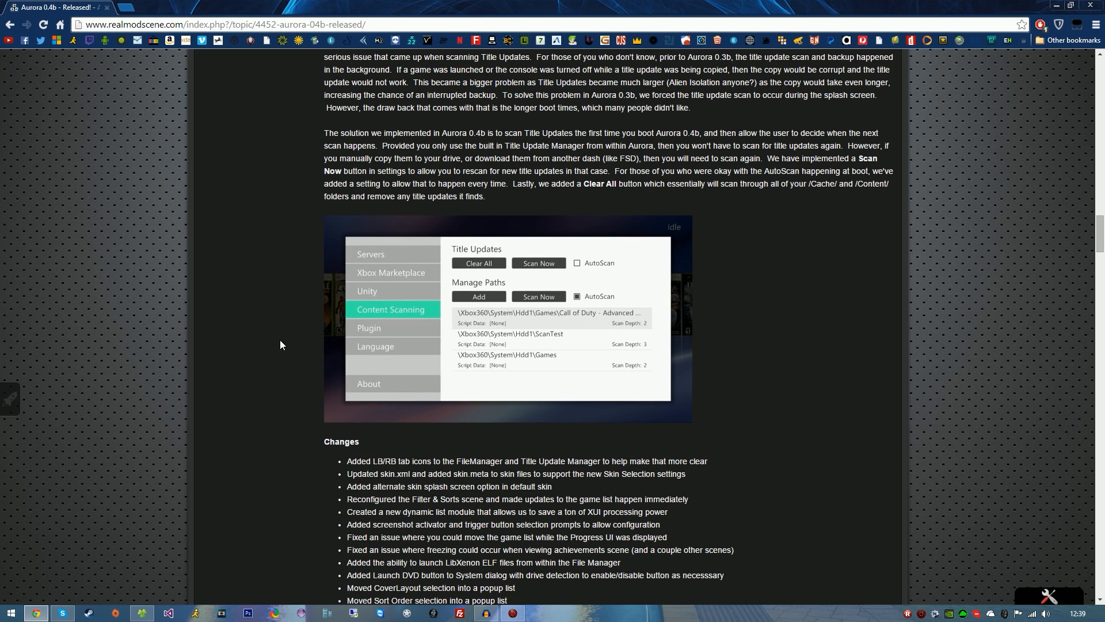
pyautogui.scroll(-3)
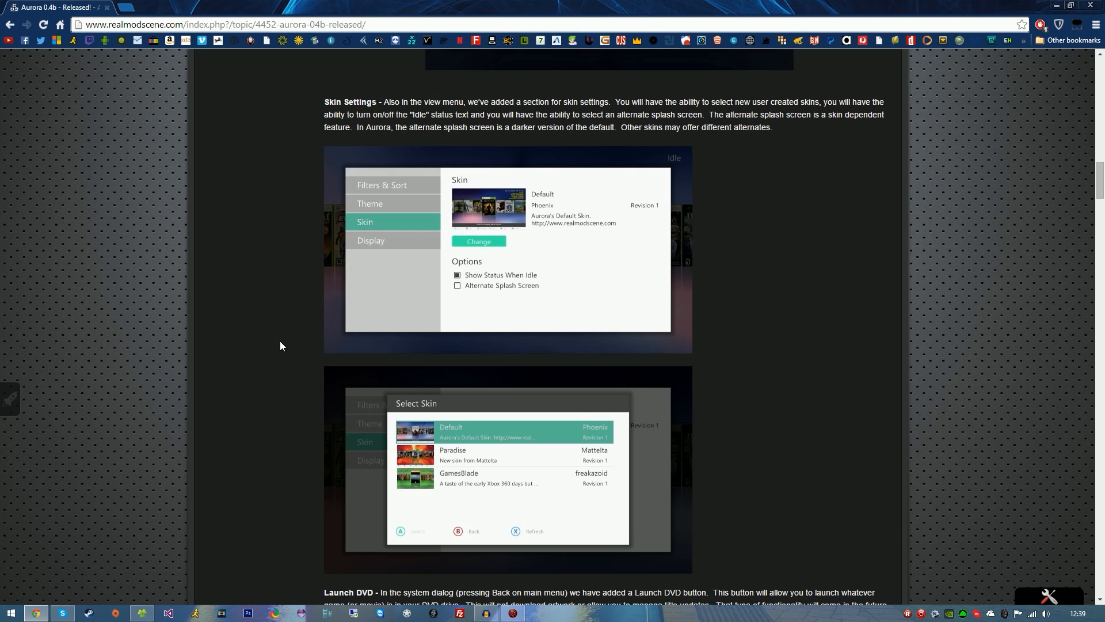
pyautogui.scroll(3)
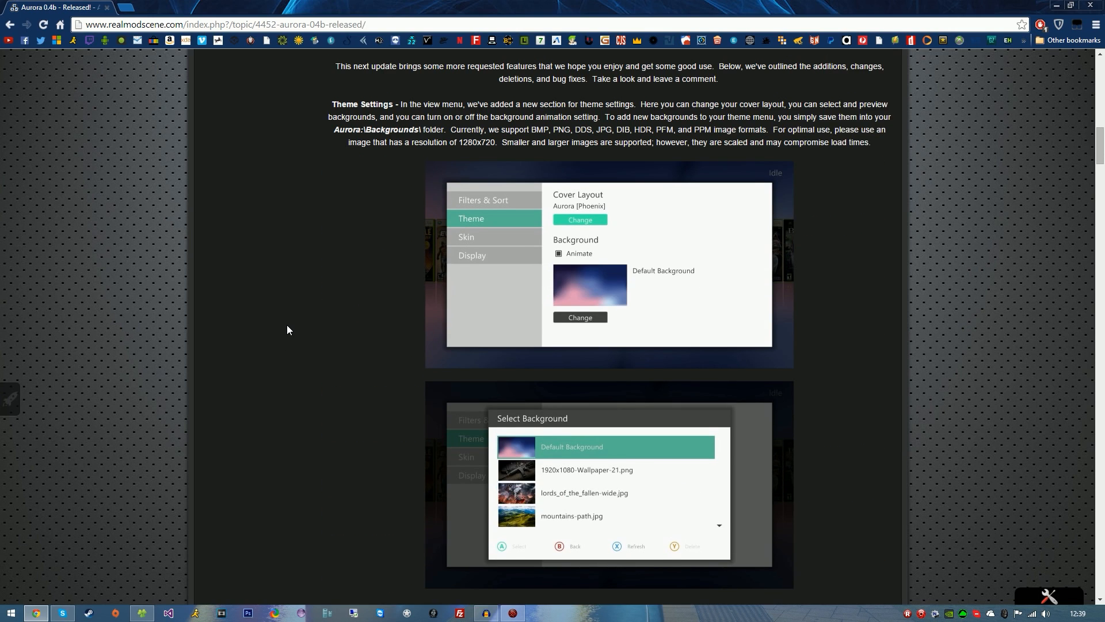
pyautogui.scroll(-3)
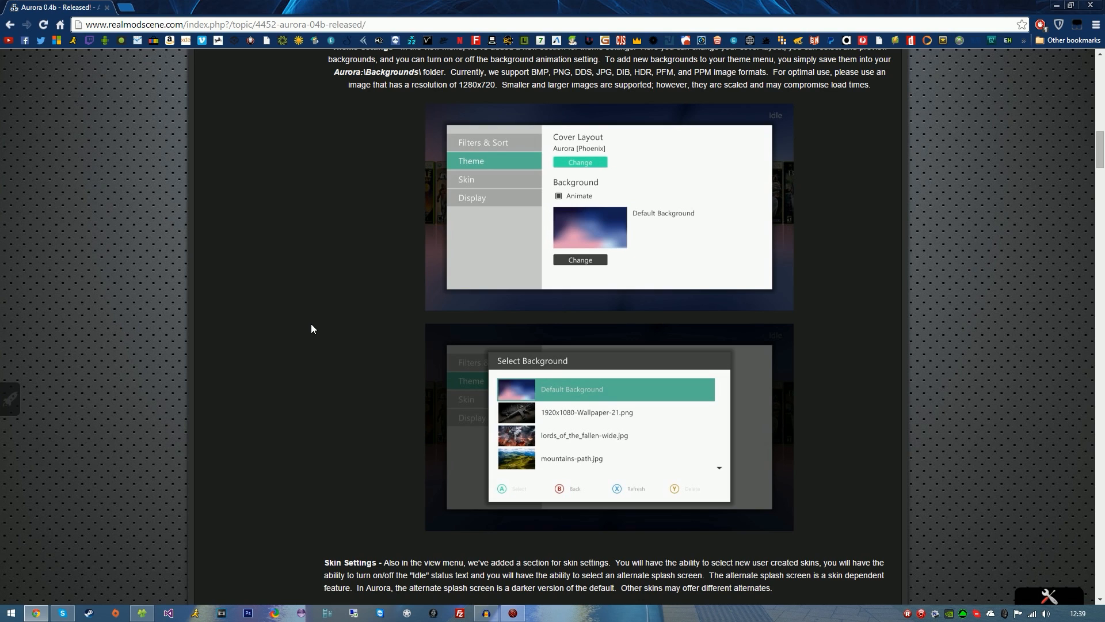
pyautogui.scroll(3)
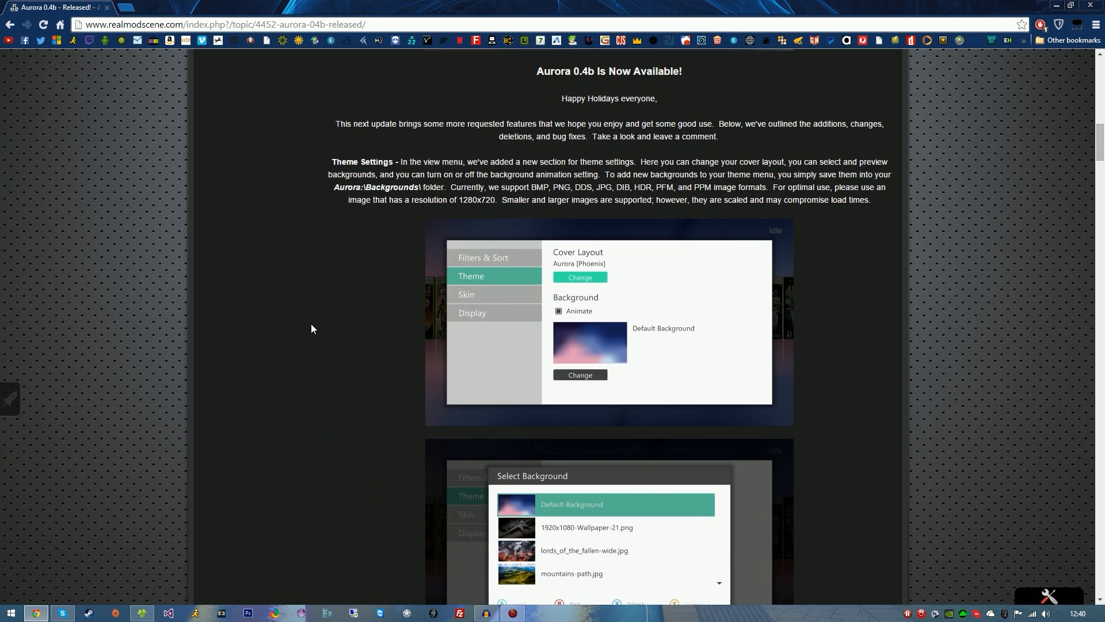
pyautogui.scroll(3)
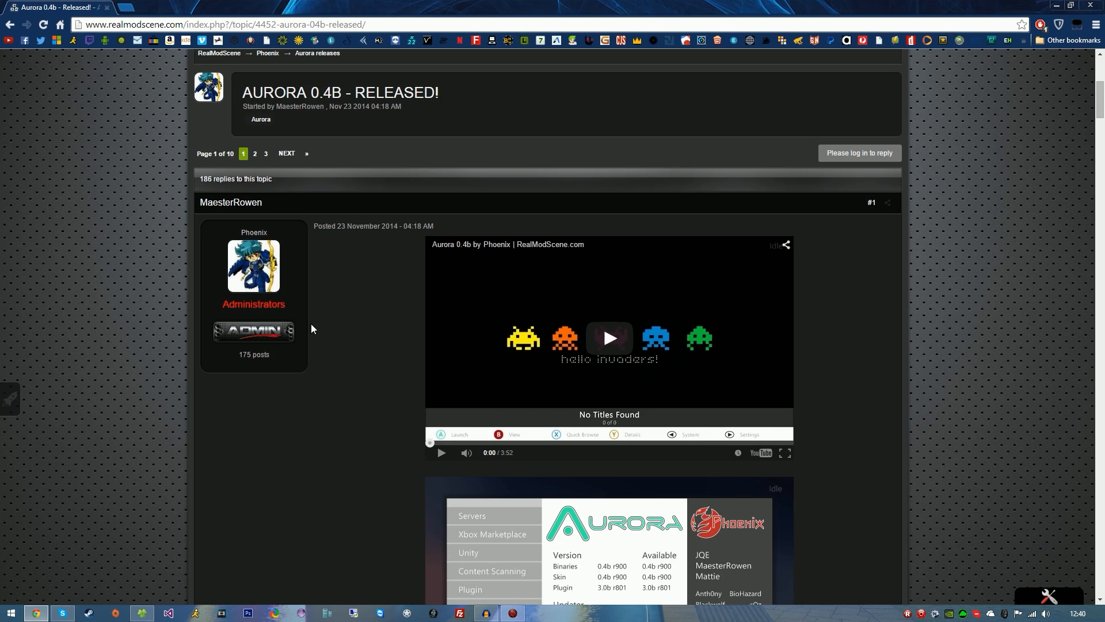
pyautogui.scroll(-3)
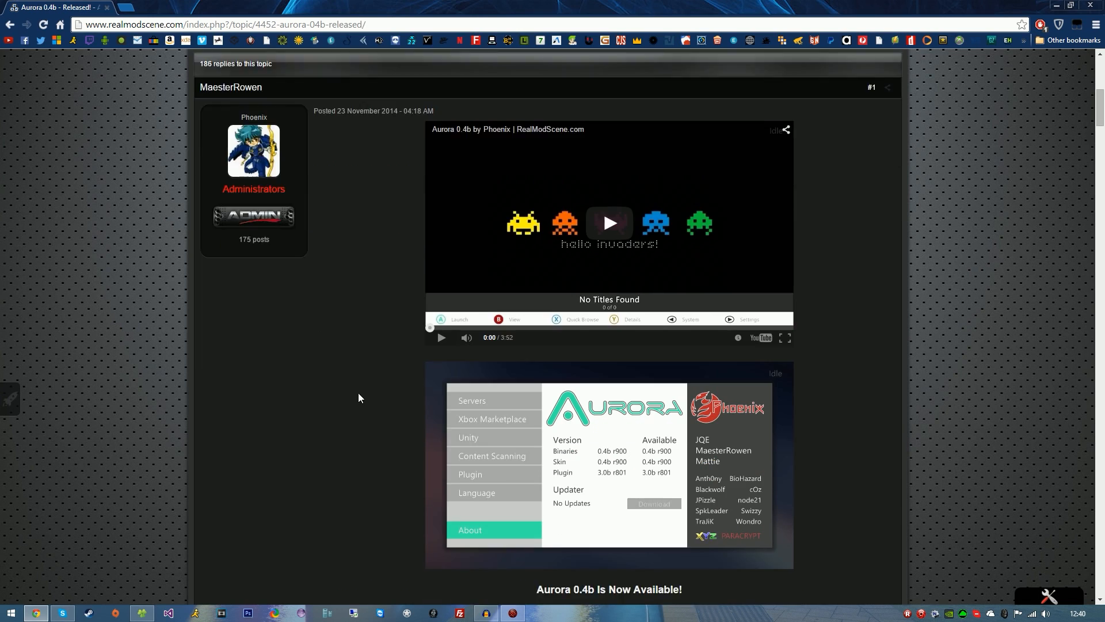
pyautogui.scroll(-3)
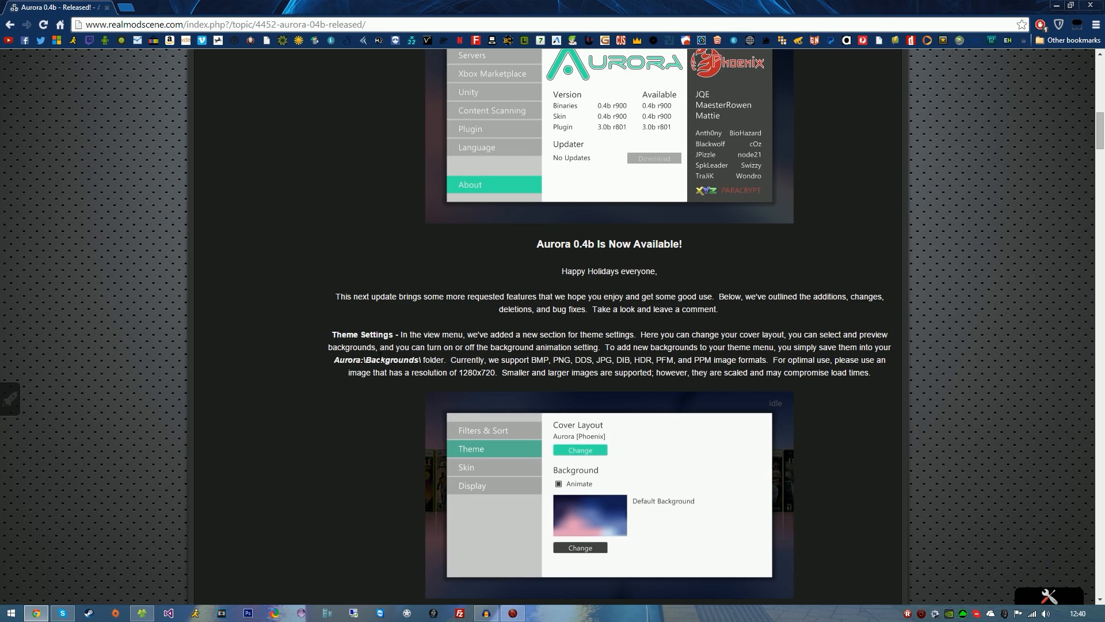
pyautogui.moveTo(315, 363)
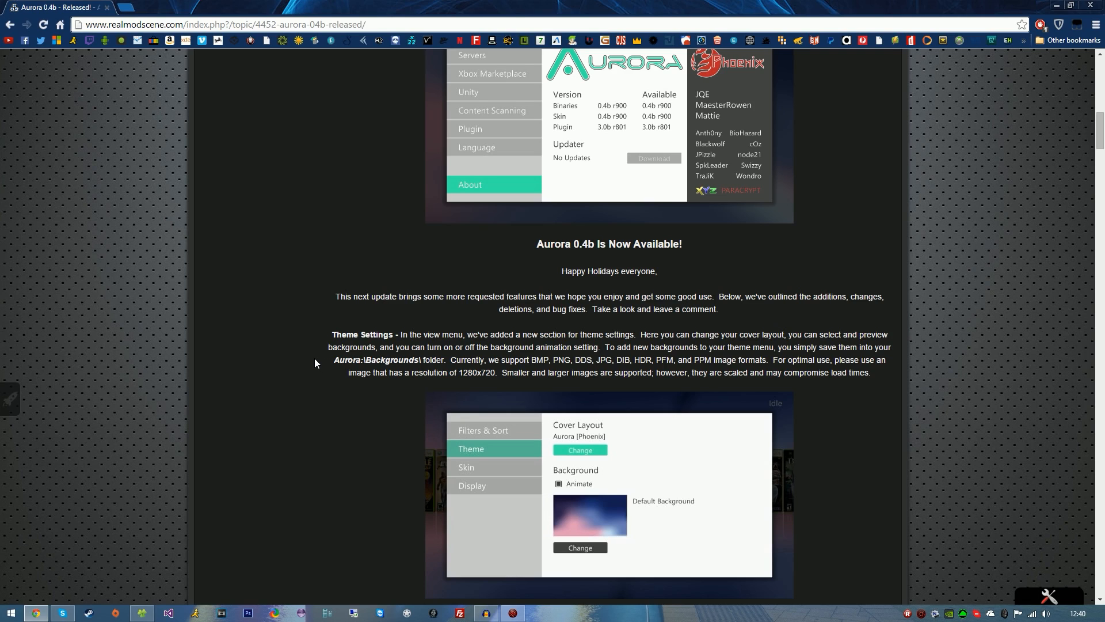
pyautogui.scroll(-3)
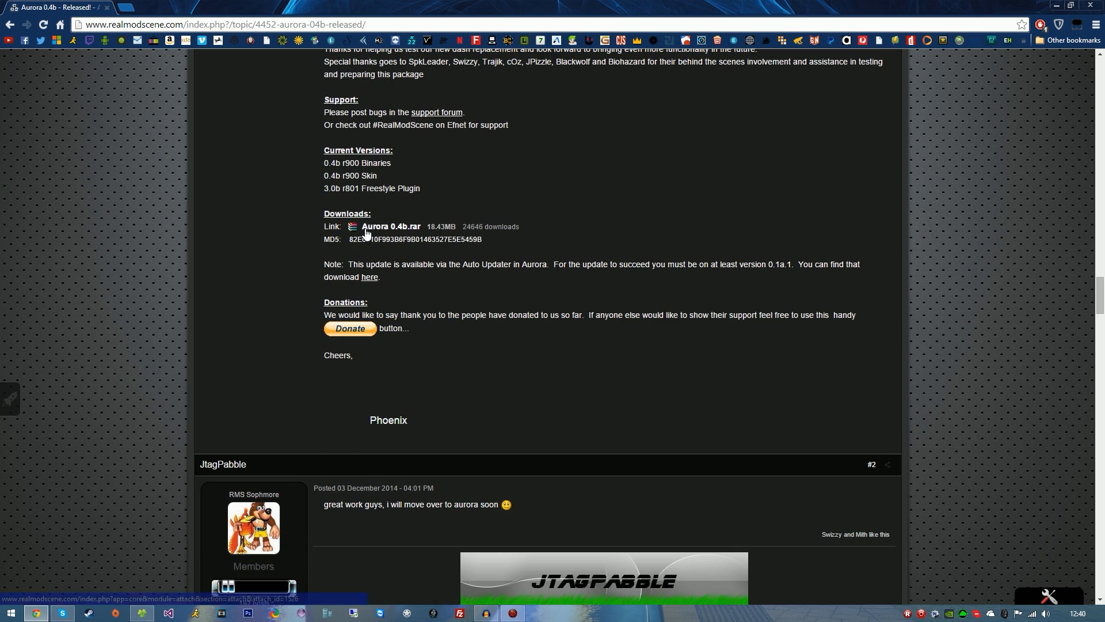
pyautogui.moveTo(396, 231)
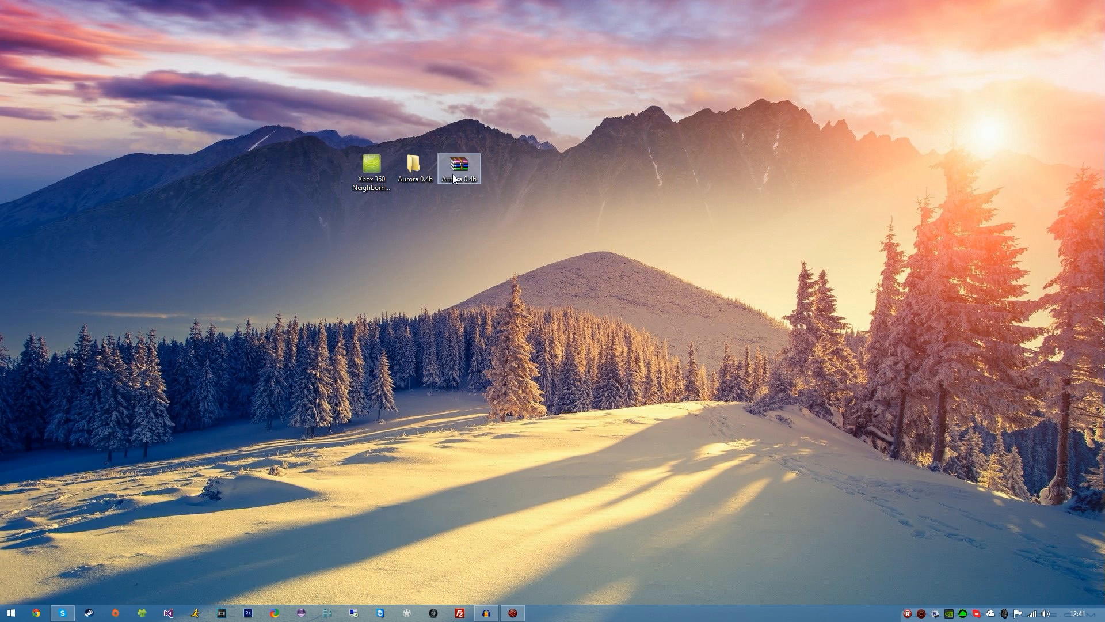
# - Browse into the Aurora 0.4b folder and Skins, then return to its top level listing Backgrounds, Media, Plugins, Skins and Trainers
pyautogui.doubleClick(415, 164)
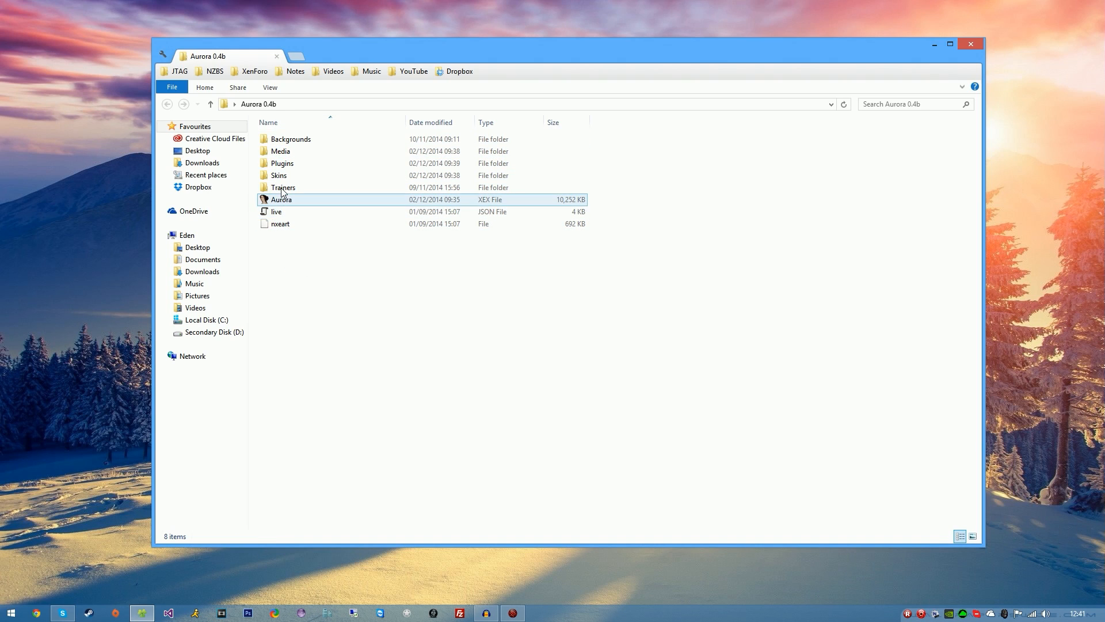
pyautogui.doubleClick(279, 175)
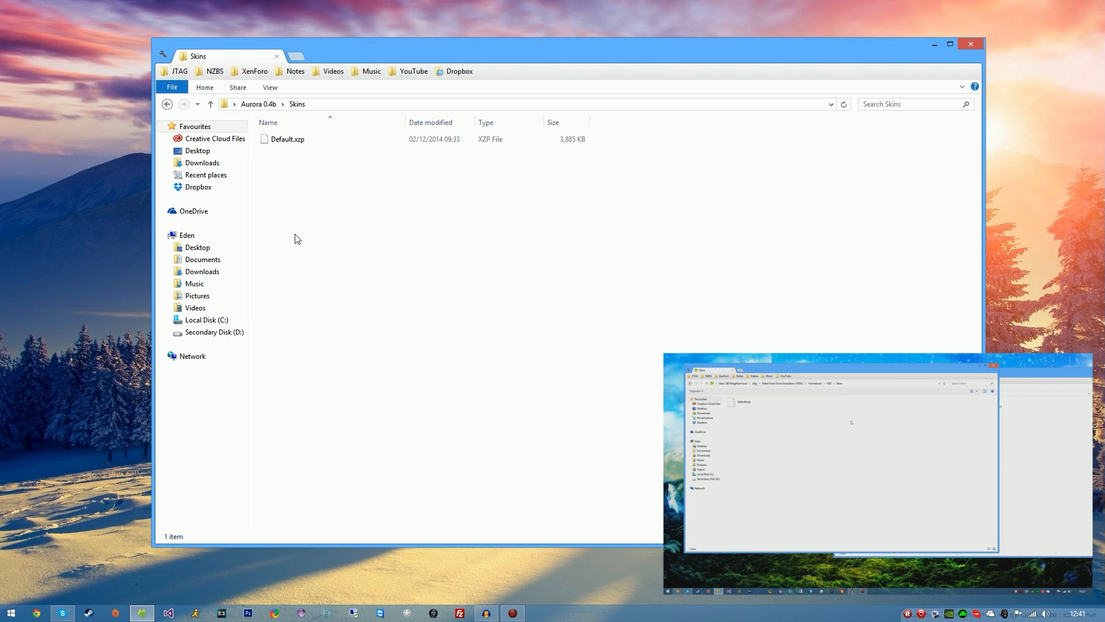
pyautogui.click(742, 401)
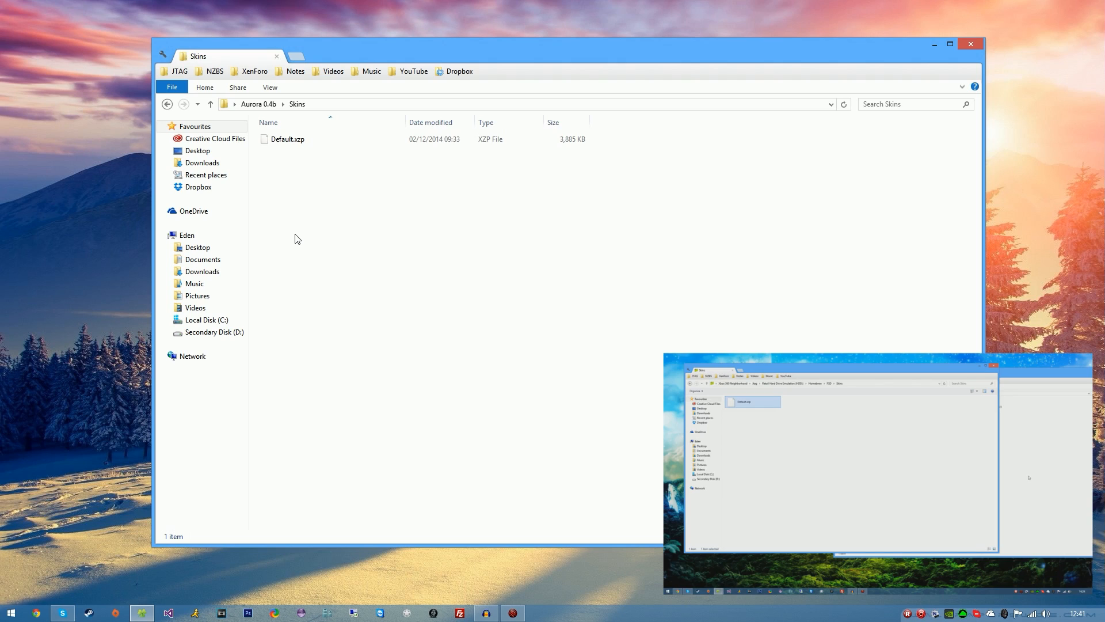
pyautogui.moveTo(168, 103)
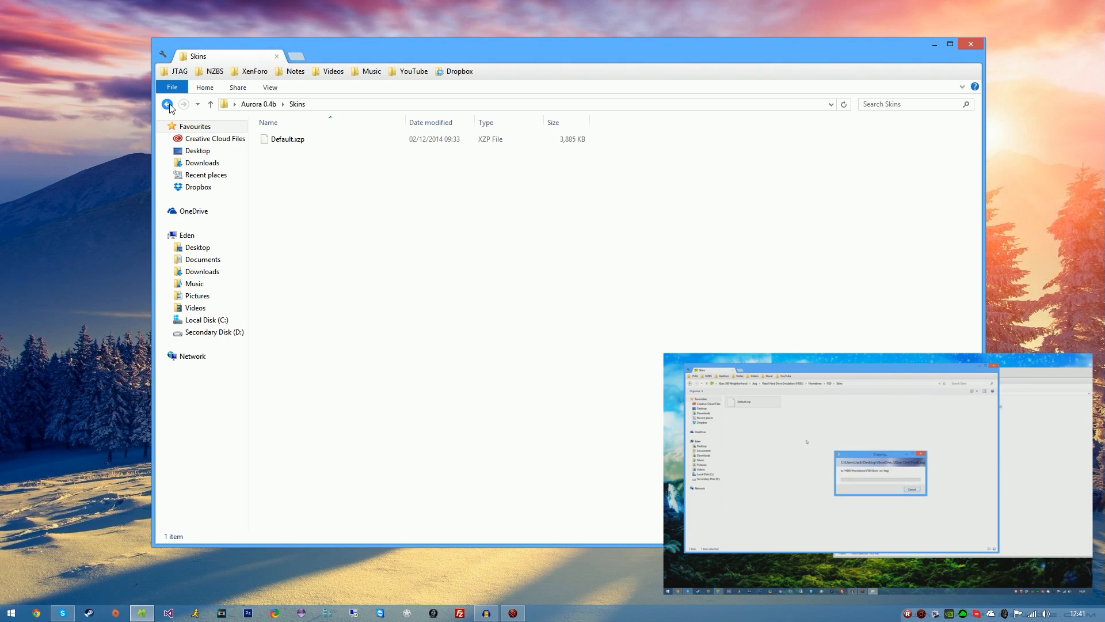
pyautogui.click(169, 106)
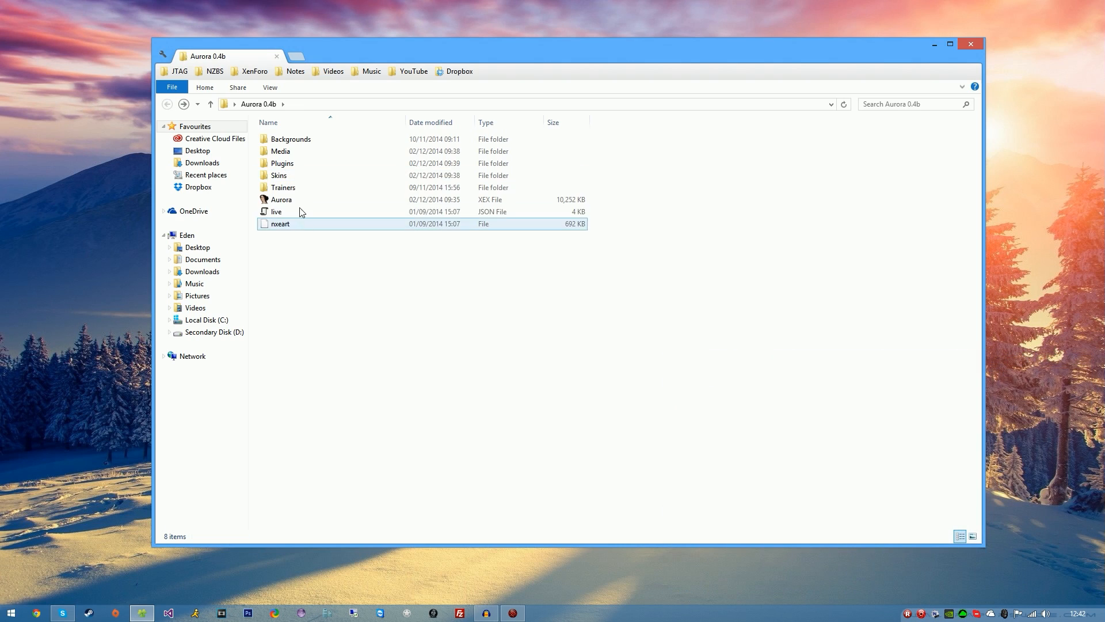
pyautogui.click(280, 151)
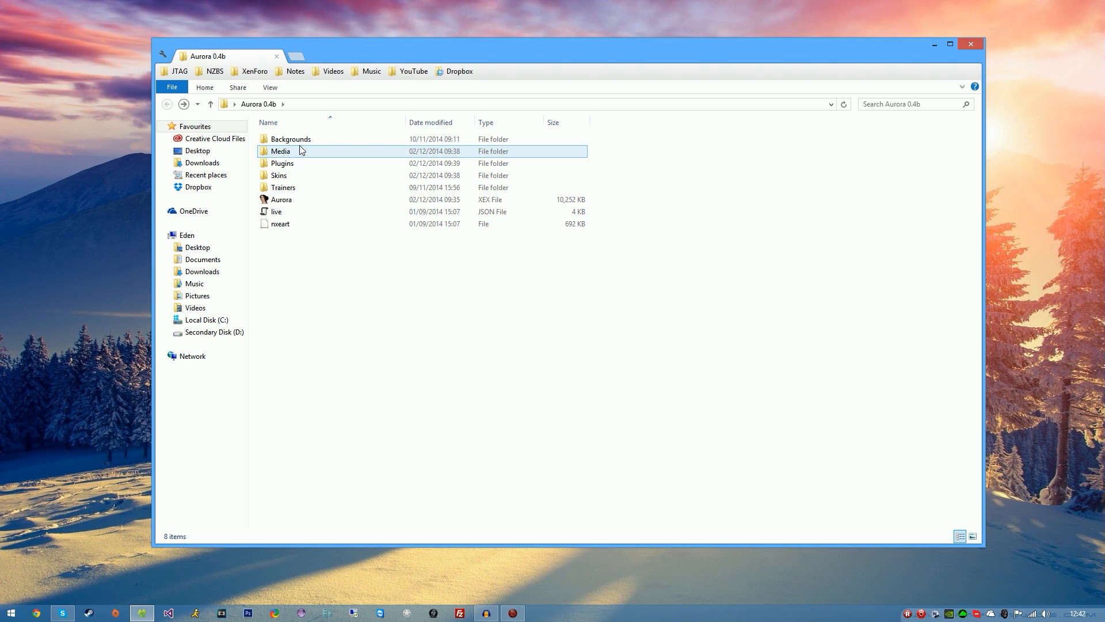
pyautogui.moveTo(966, 185)
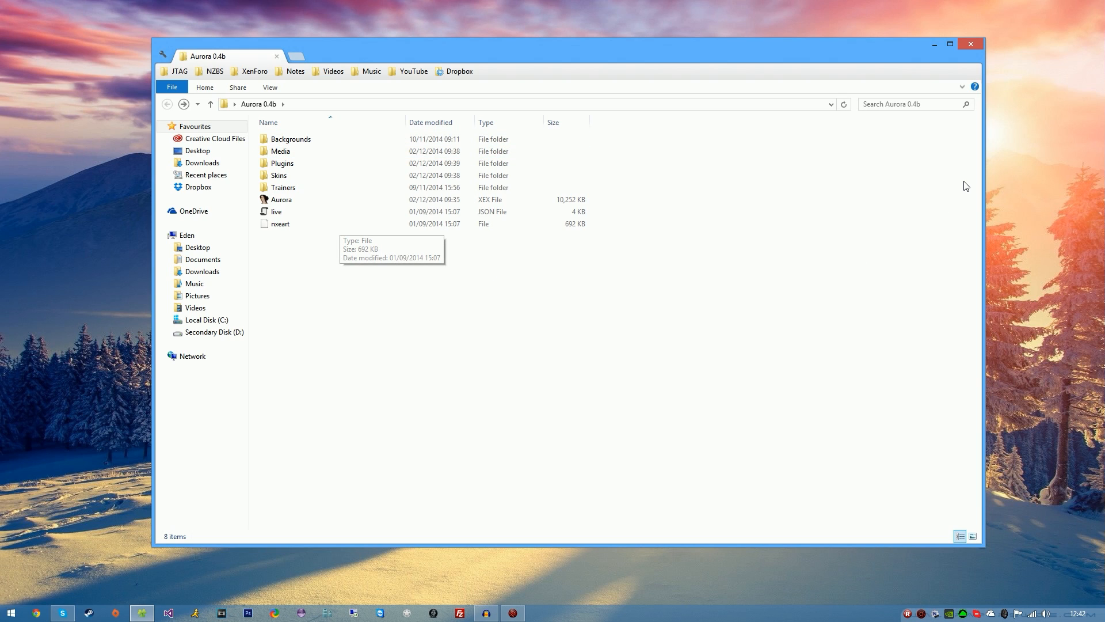
pyautogui.moveTo(971, 43)
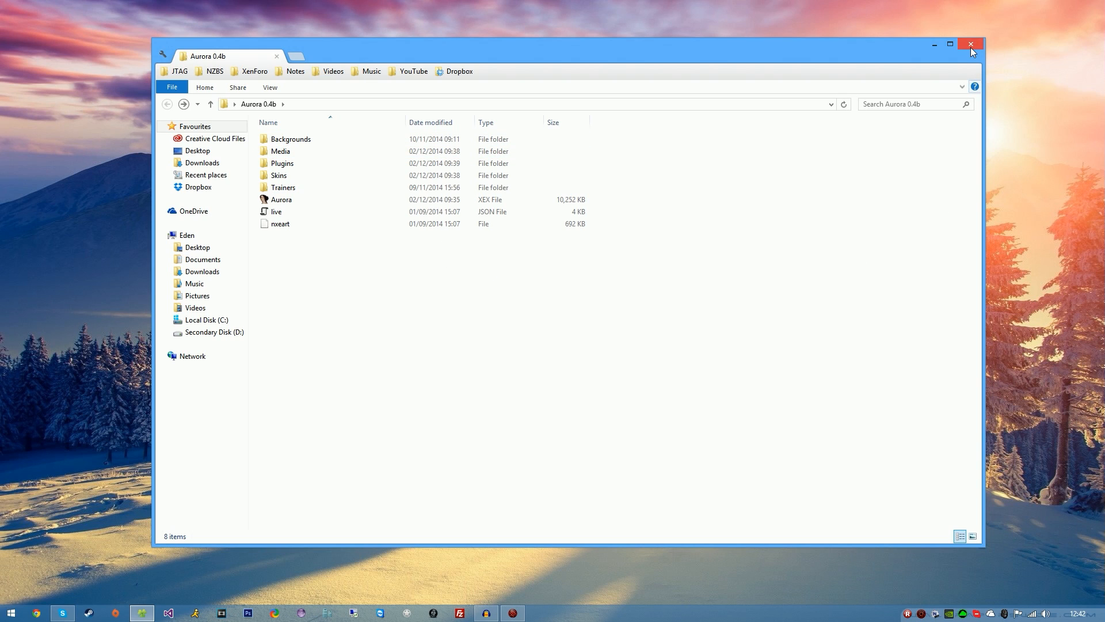
# - Navigate Xbox 360 Neighborhood > Jtag > HDD: > Homebrew and open the copied Aurora 0.4b folder there
pyautogui.click(970, 44)
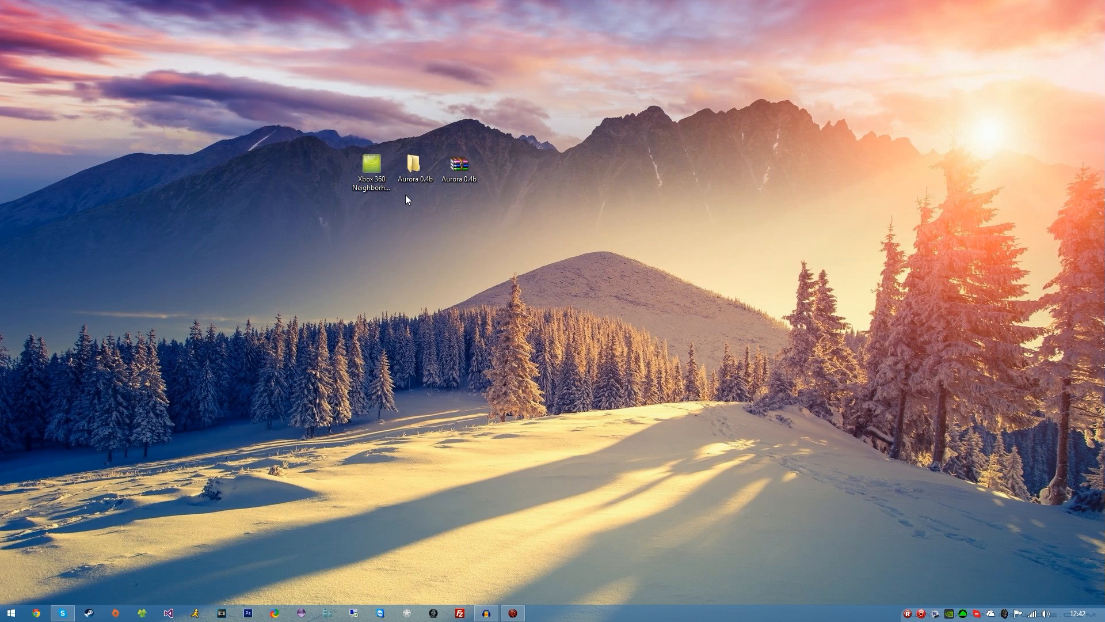
pyautogui.doubleClick(371, 160)
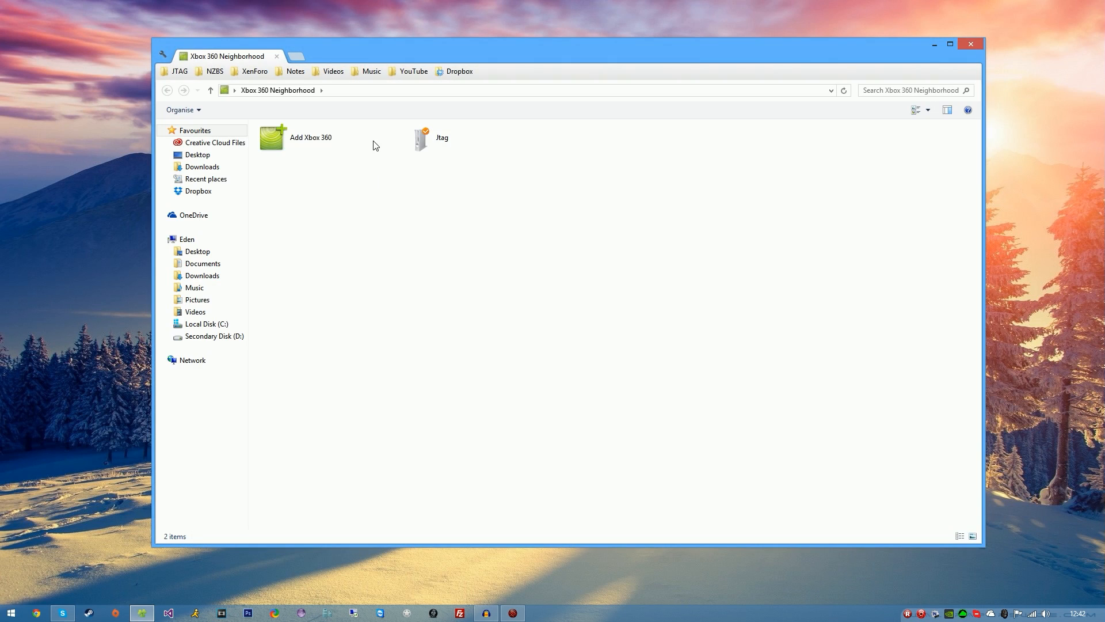
pyautogui.doubleClick(420, 137)
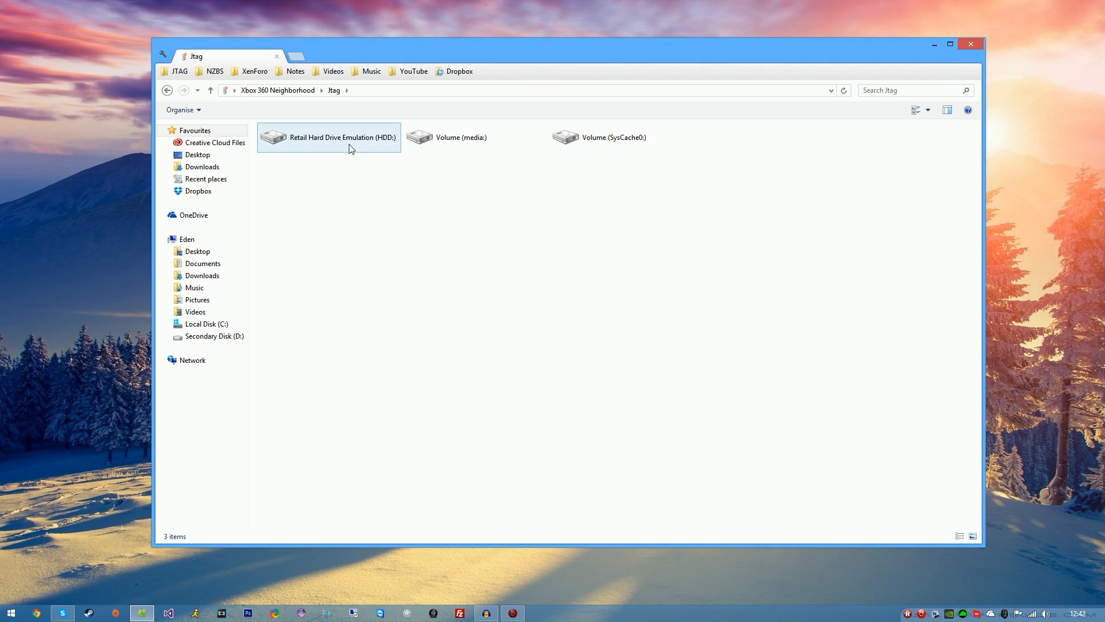
pyautogui.doubleClick(343, 137)
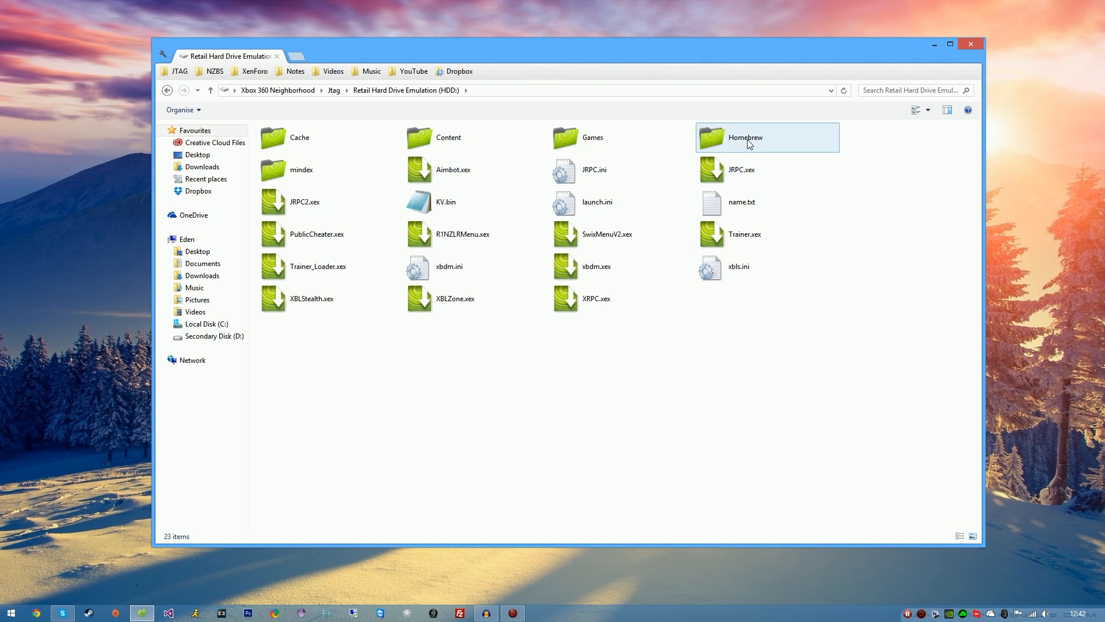
pyautogui.doubleClick(745, 137)
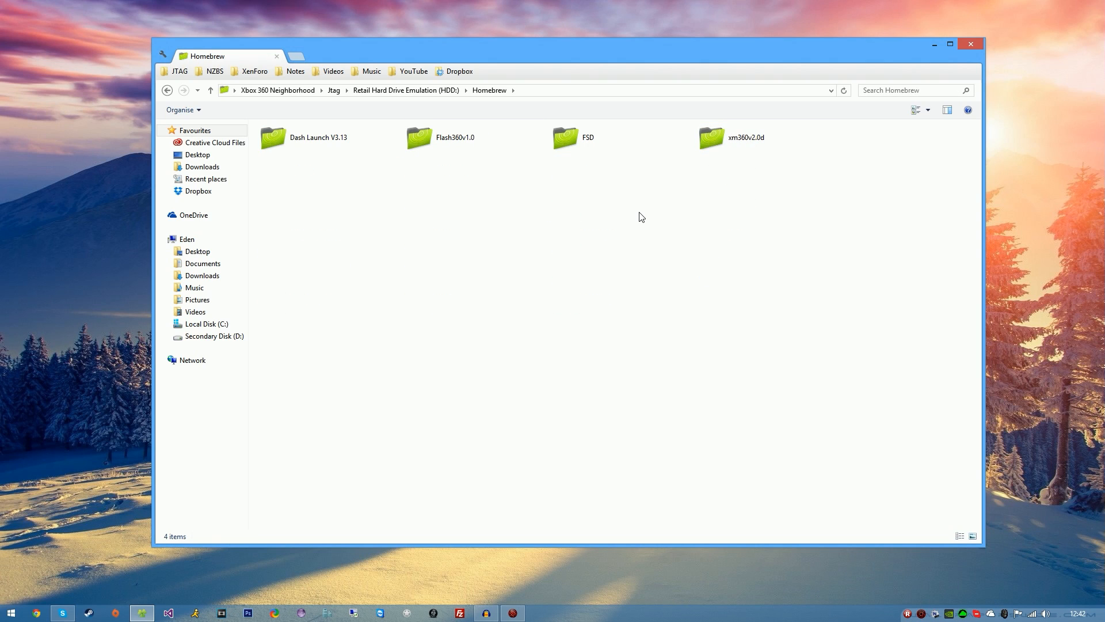
pyautogui.moveTo(521, 58)
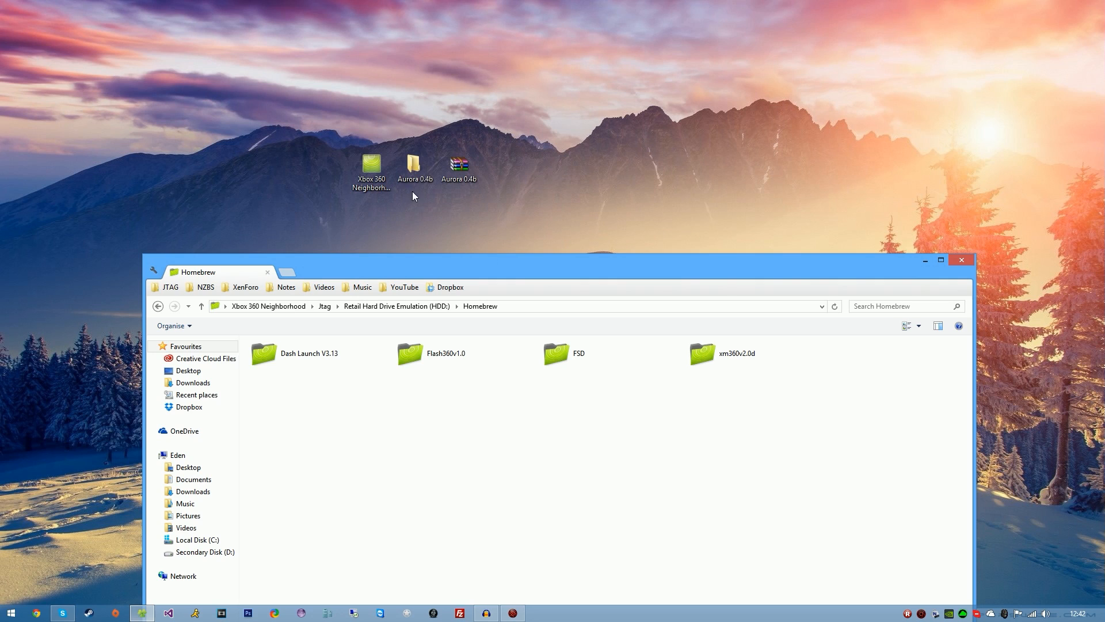
pyautogui.moveTo(495, 441)
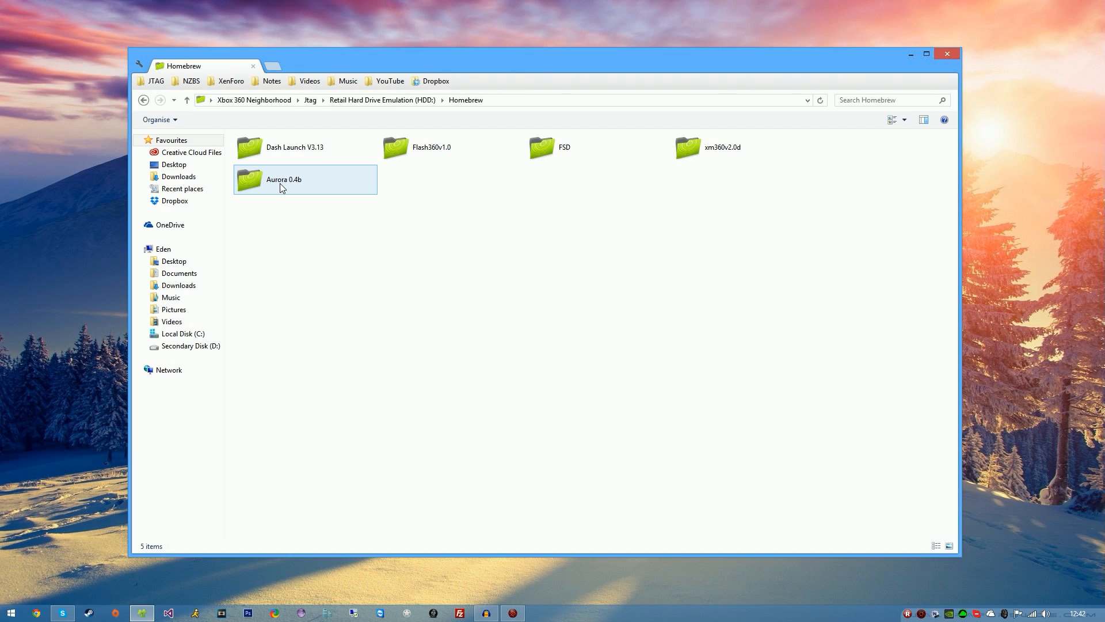
pyautogui.doubleClick(283, 180)
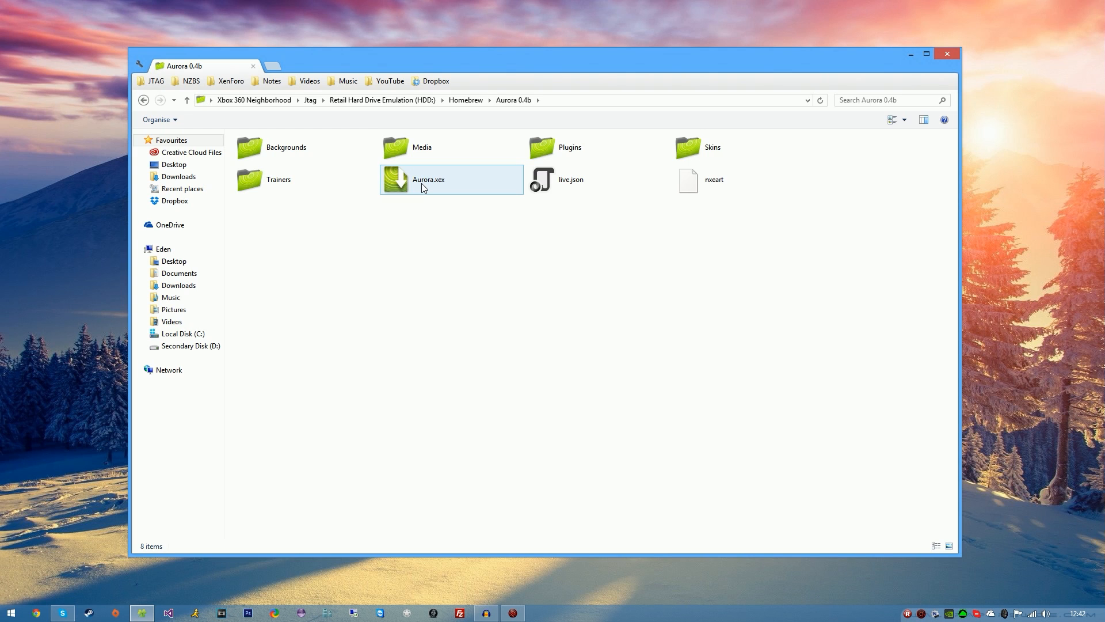
# - Launch Aurora.xex from the Homebrew folder so the dashboard runs on the console
pyautogui.doubleClick(429, 180)
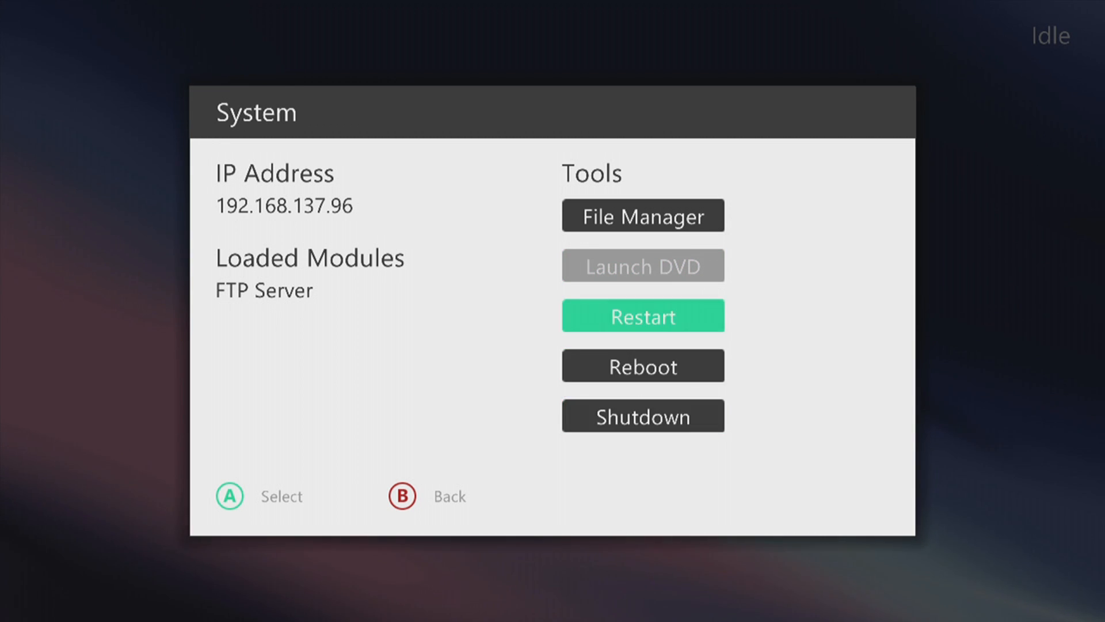
# - Browse the File Manager to the Hdd1 drive, then reach Settings > Servers with FTP on port 21
pyautogui.click(642, 215)
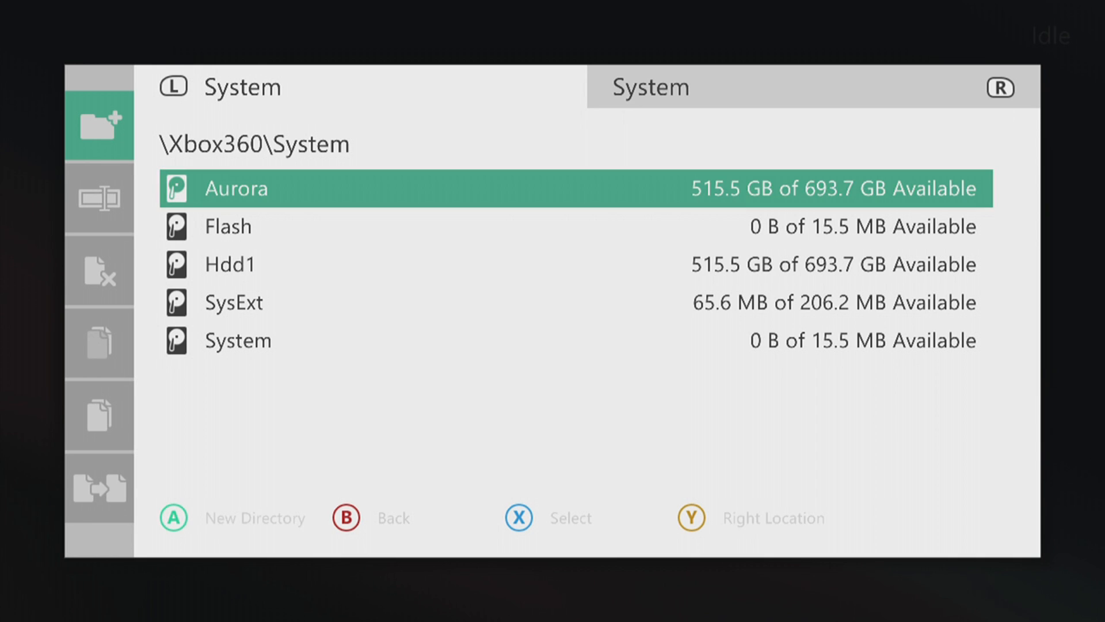
pyautogui.click(99, 198)
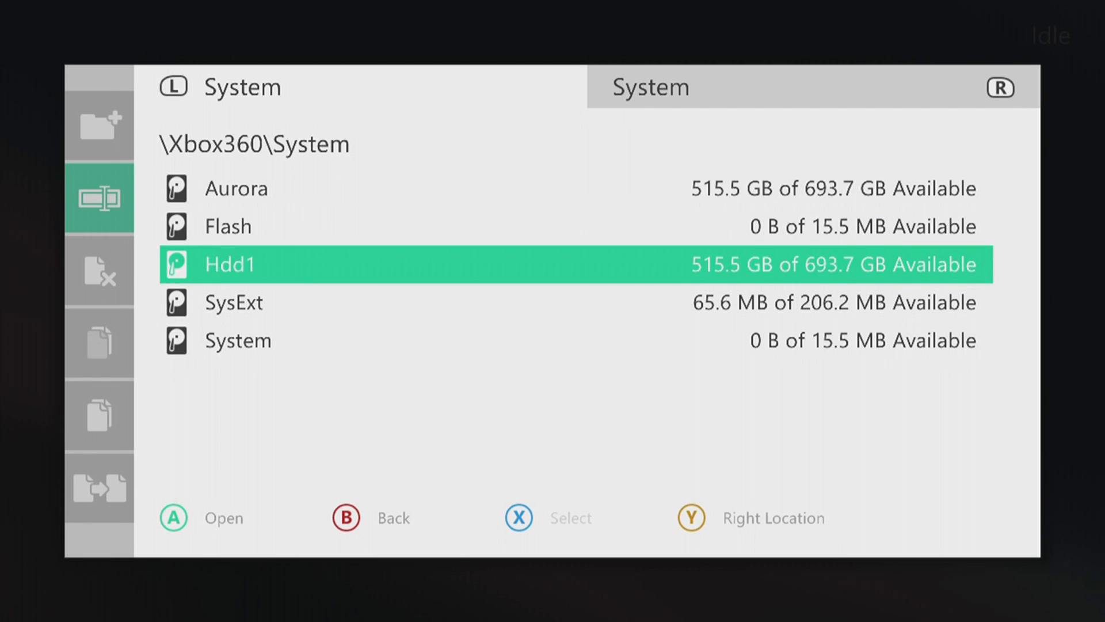
pyautogui.press('up')
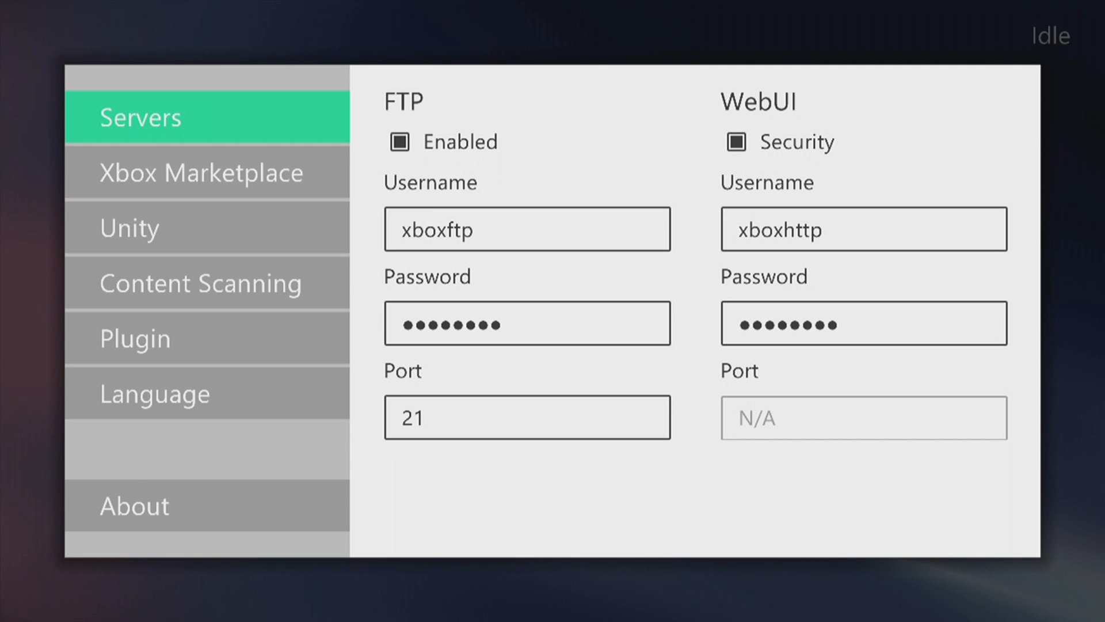
# - Review the Xbox Marketplace and Plugin settings, then browse File Manager to Hdd1\Games\Black Ops 1
pyautogui.click(206, 171)
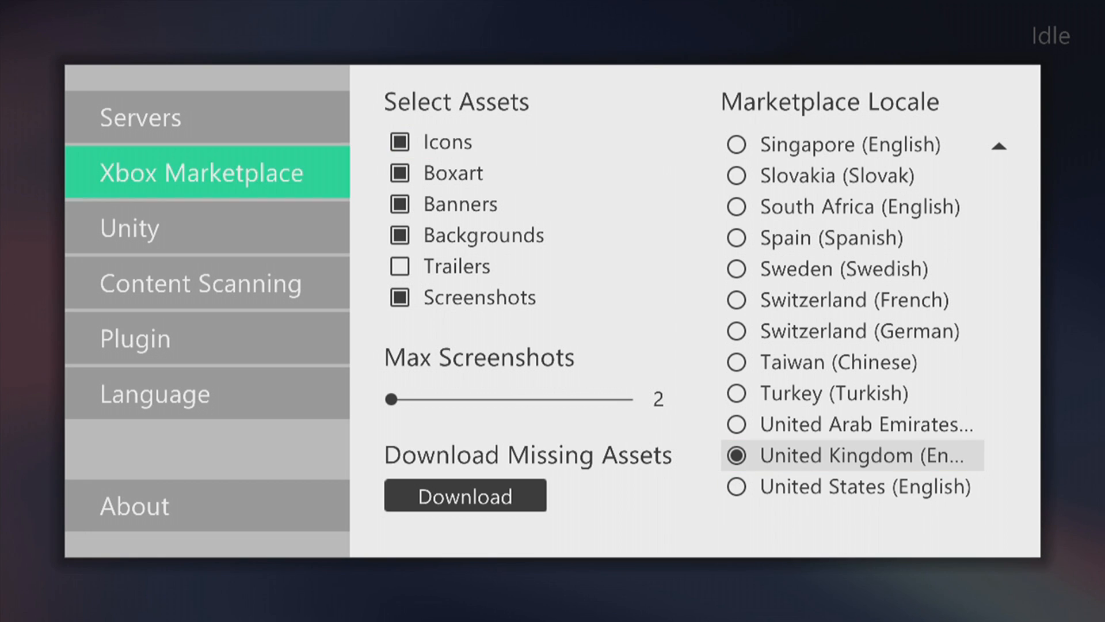
pyautogui.click(128, 226)
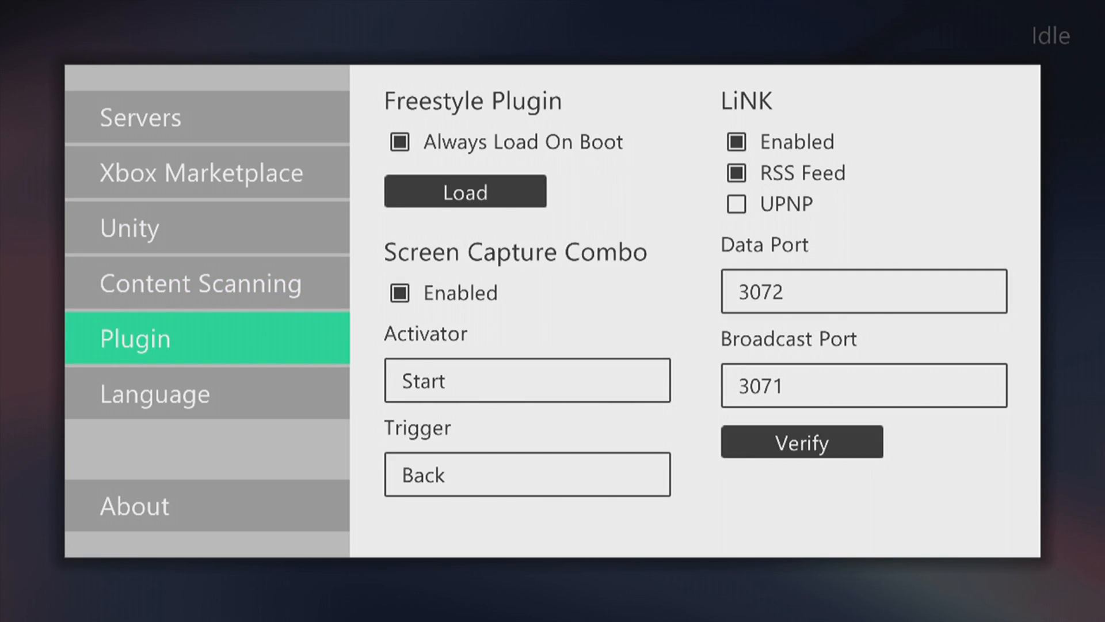
pyautogui.click(133, 505)
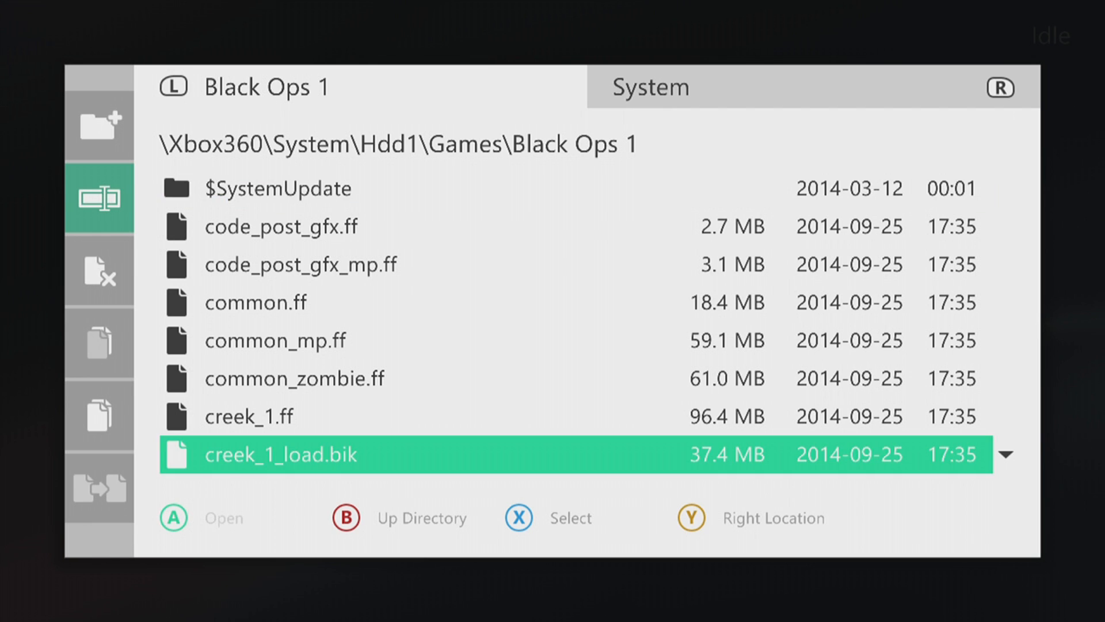
# - Scroll the settings list down to the Content Scanning page with Title Updates and Manage Paths
pyautogui.scroll(-3)
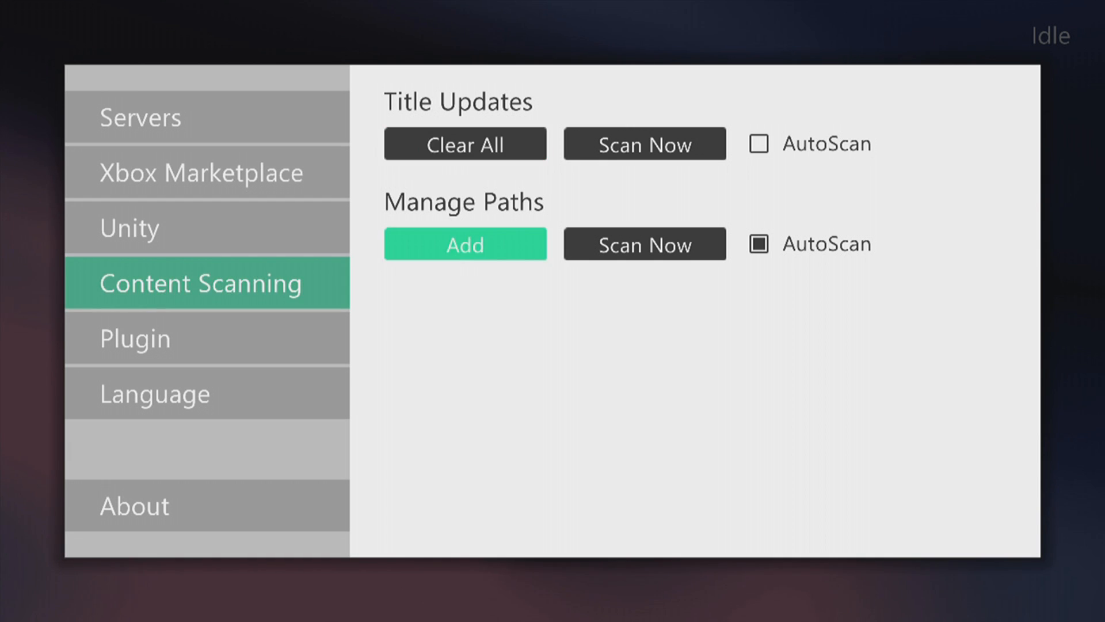
# - Add a scan path pointing at the Games folder, then view the Call of Duty: Black Ops details and screenshots
pyautogui.click(464, 244)
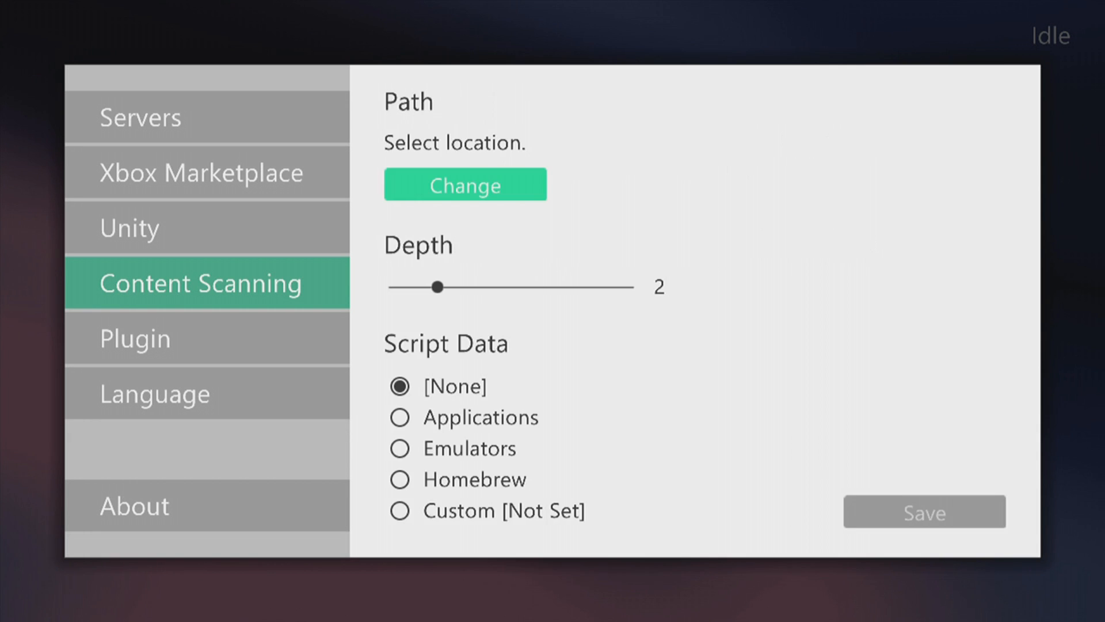
pyautogui.click(464, 185)
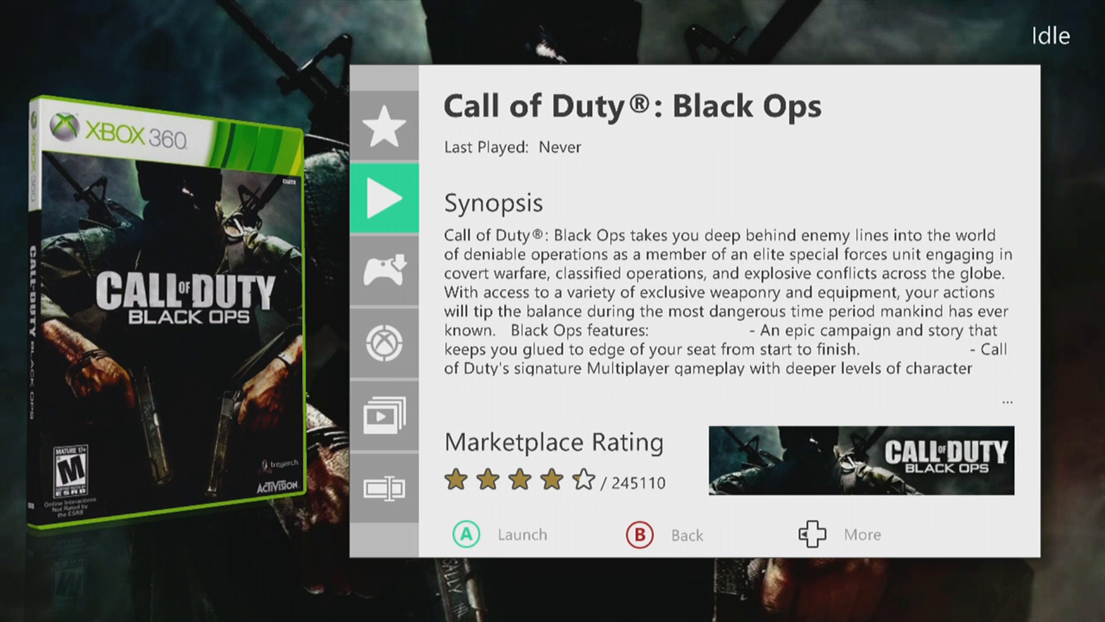
pyautogui.click(386, 415)
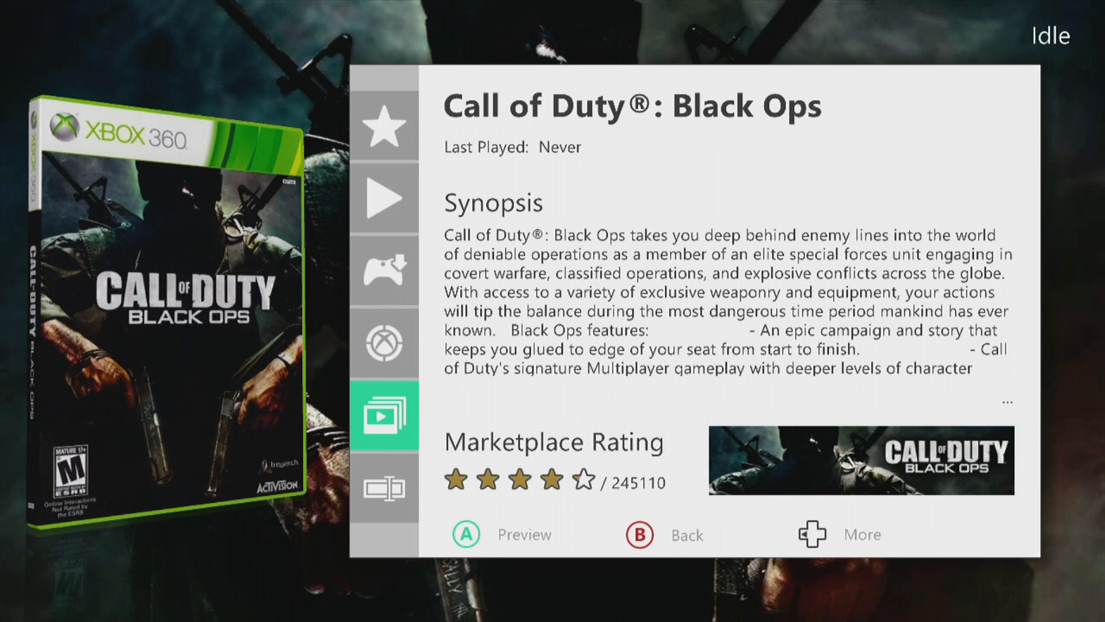